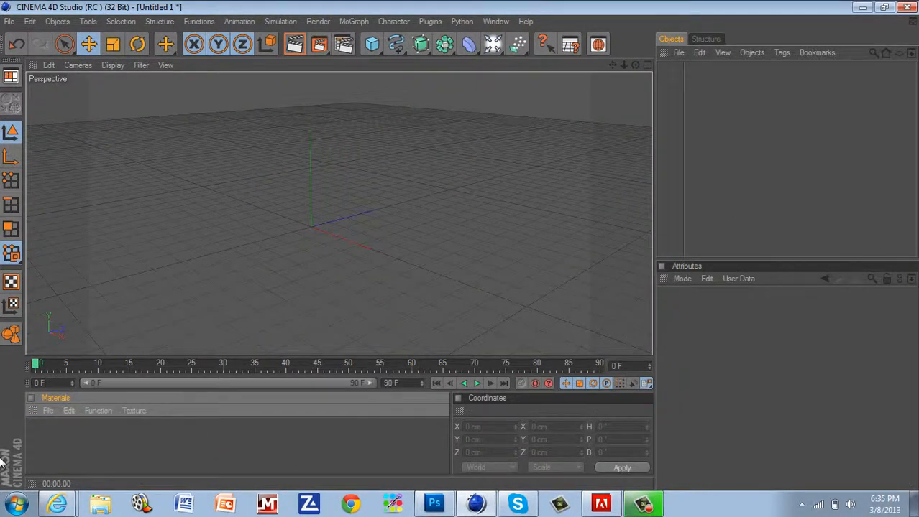
Step: Add a Floor and a Light to the scene from the Light/Scene palette
left_click(494, 44)
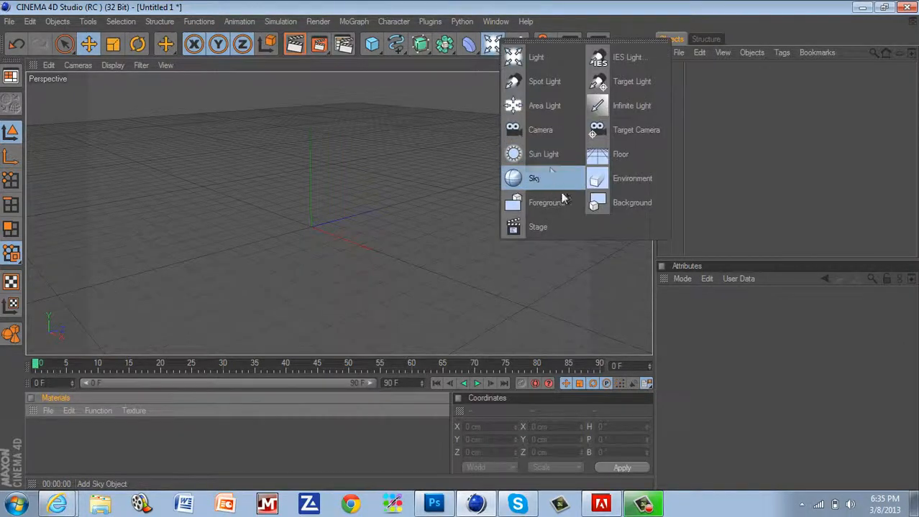
left_click(619, 154)
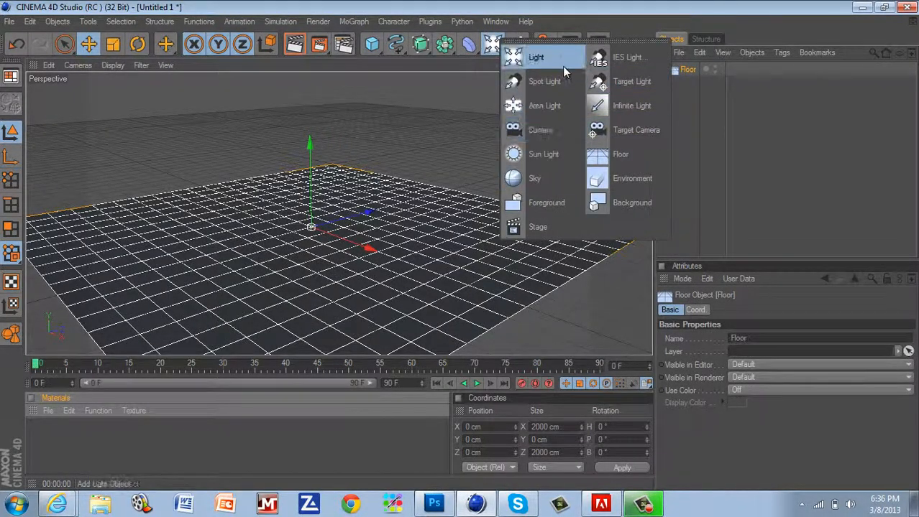
left_click(534, 57)
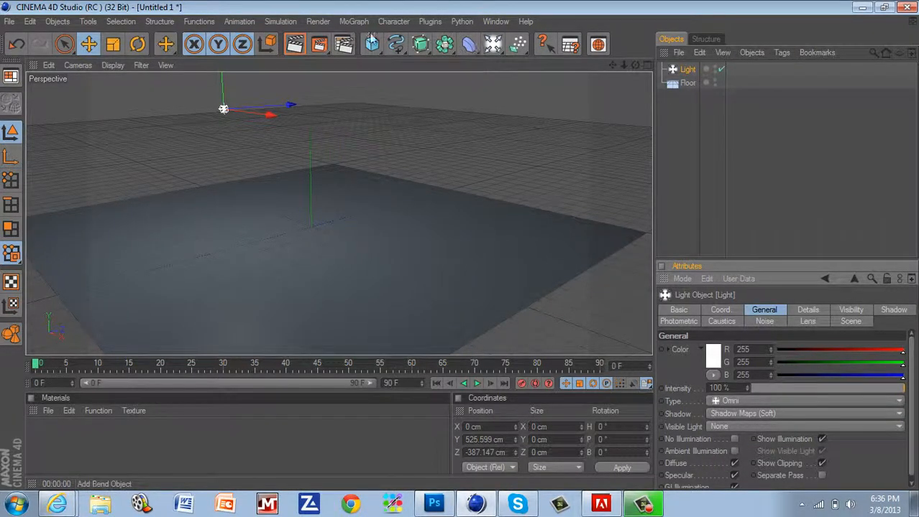
Step: Add a Sphere and move it up above the floor and slightly back
left_click(371, 44)
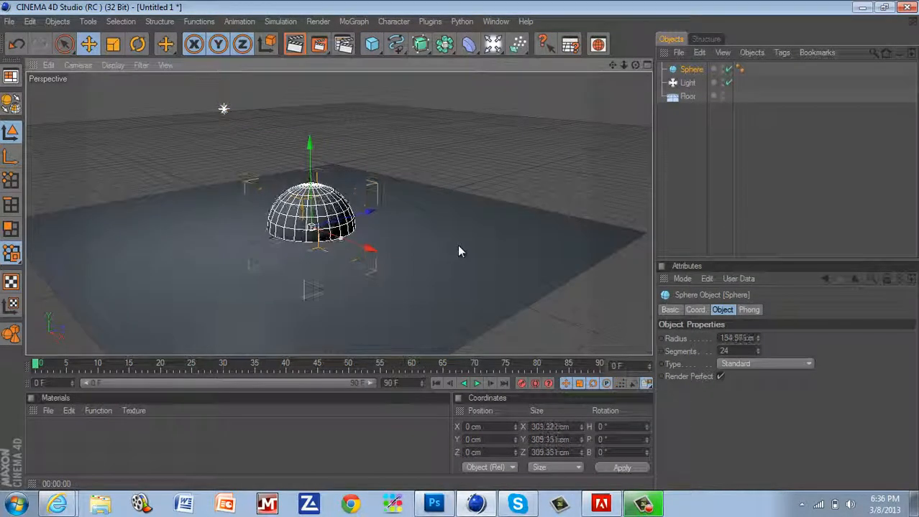
left_click_drag(309, 227, 345, 208)
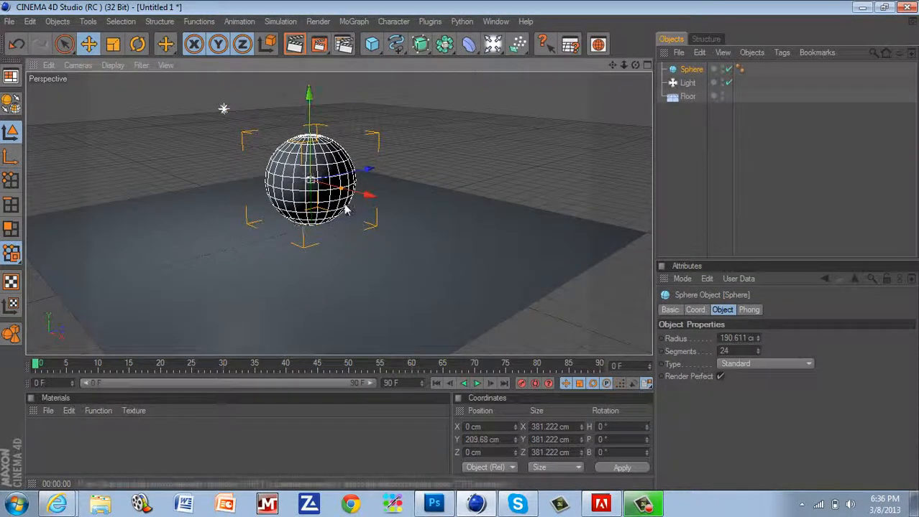
left_click_drag(309, 175, 319, 173)
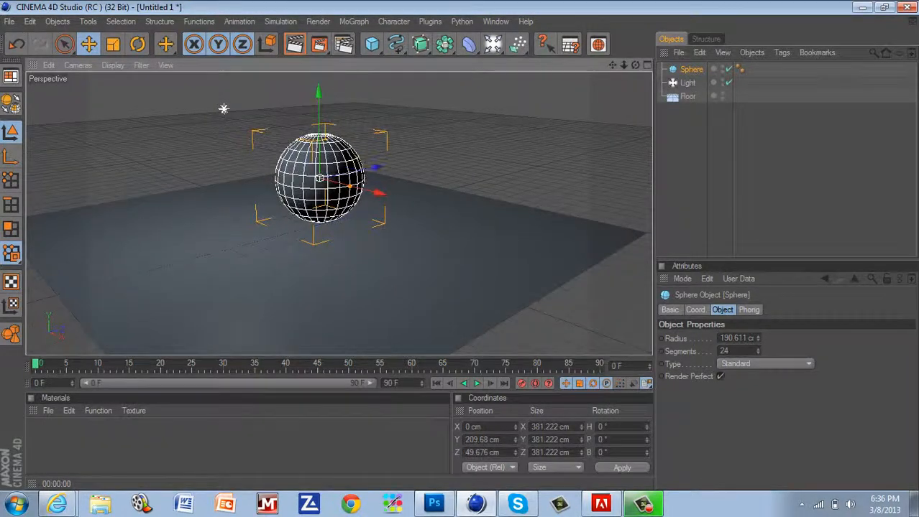
Step: Create a new material Mat in the Material Manager and select it
left_click(294, 44)
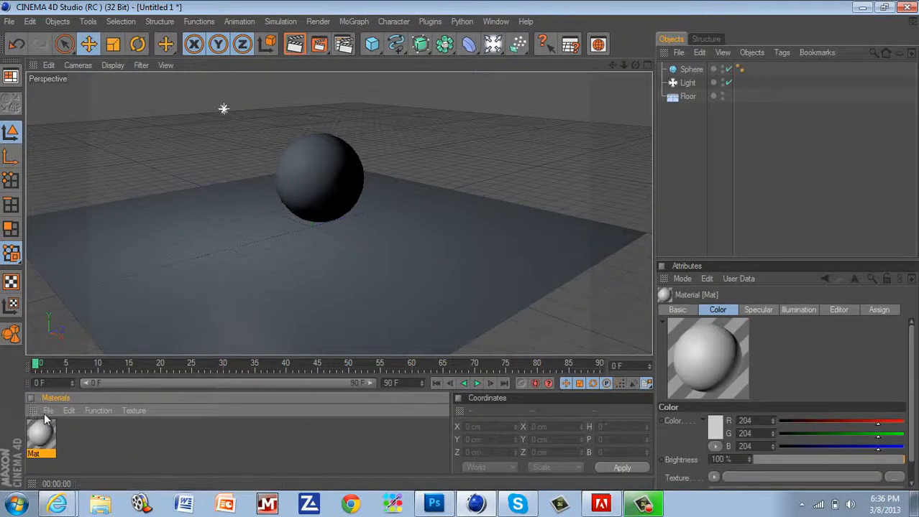
left_click(49, 411)
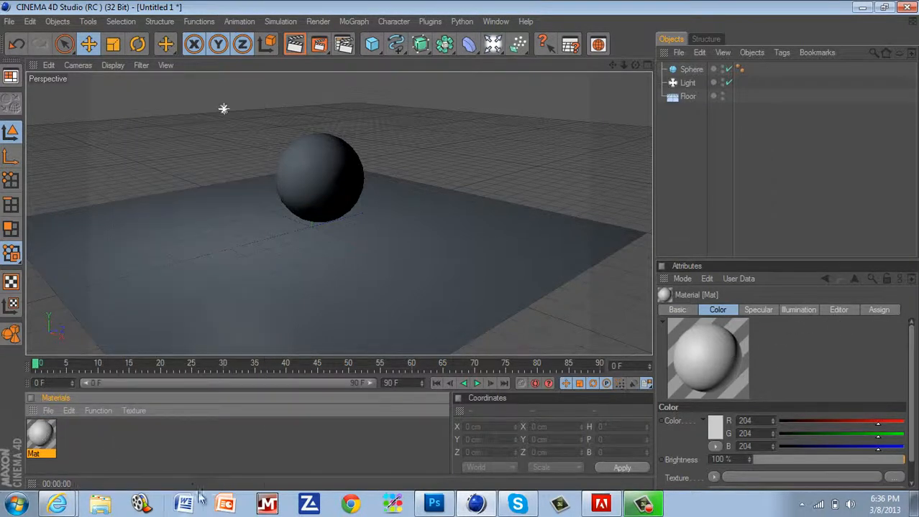
Step: Set Mat's Color channel to pure red (255,0,0) in the Material Editor
double_click(40, 438)
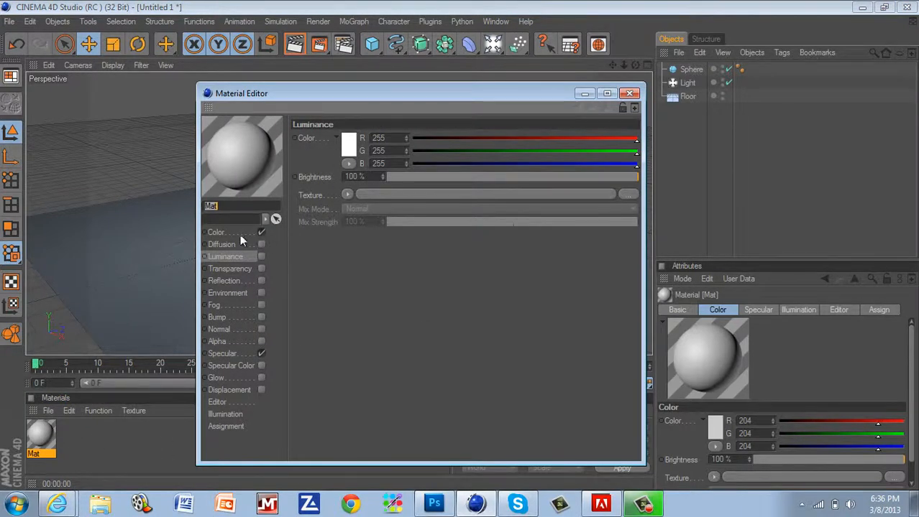
left_click(215, 231)
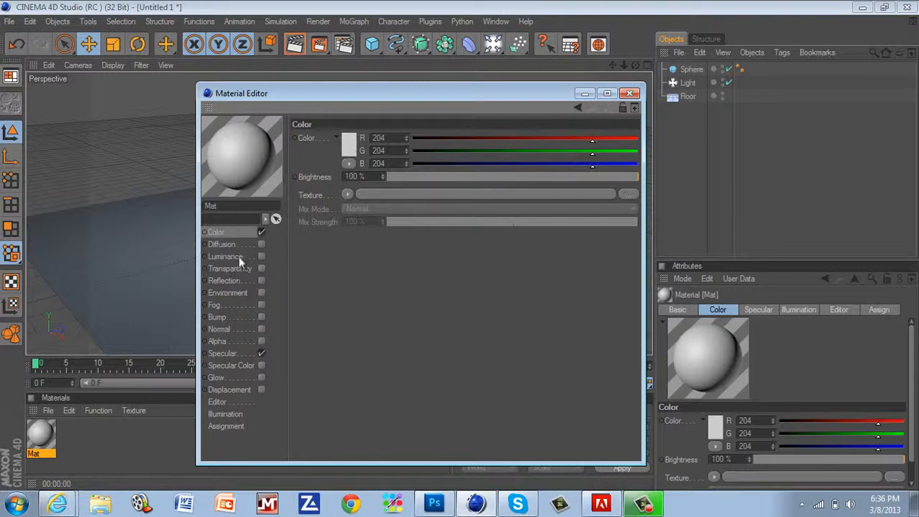
mouse_move(233, 288)
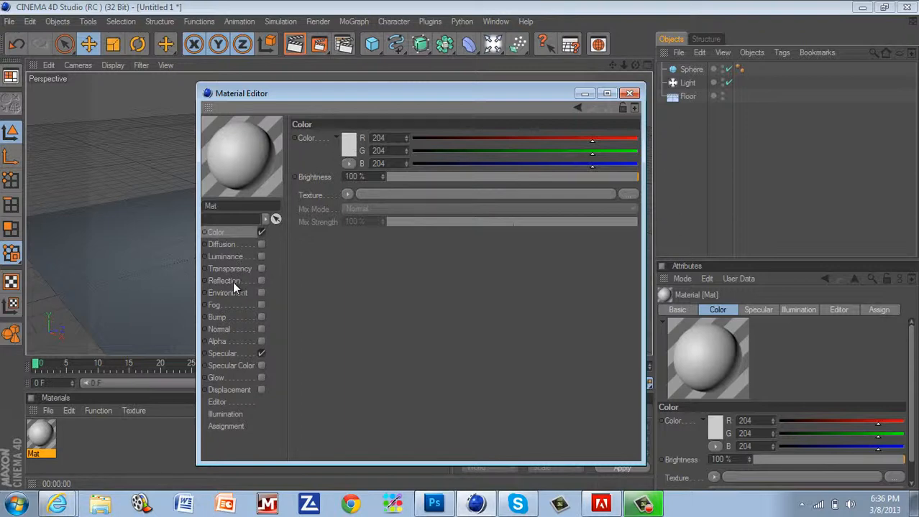
mouse_move(223, 359)
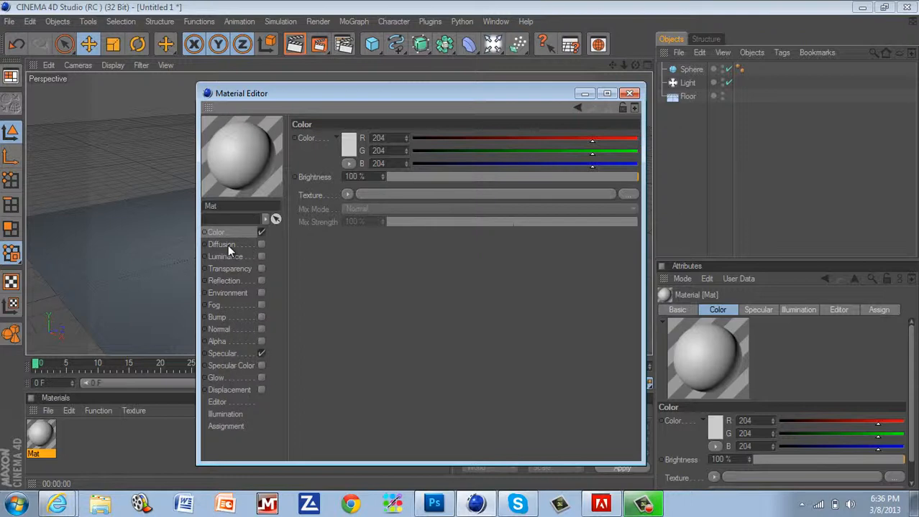
mouse_move(233, 280)
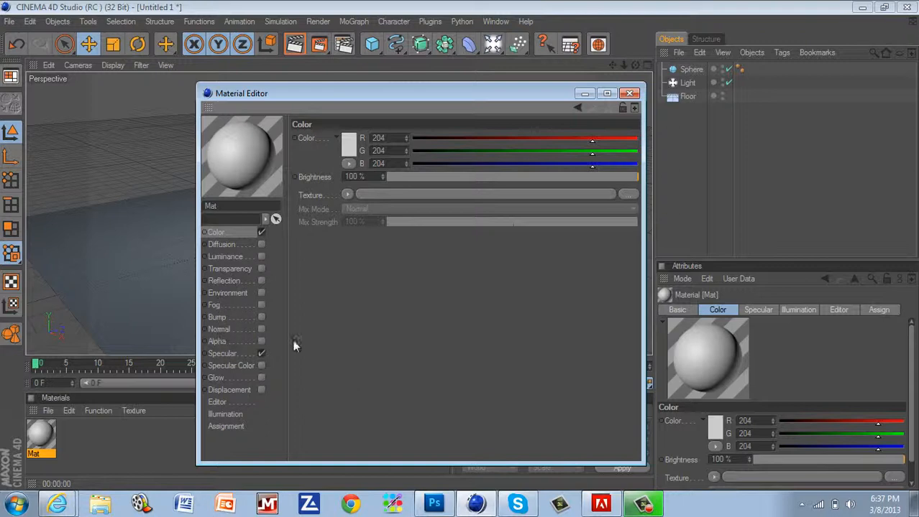
left_click(348, 138)
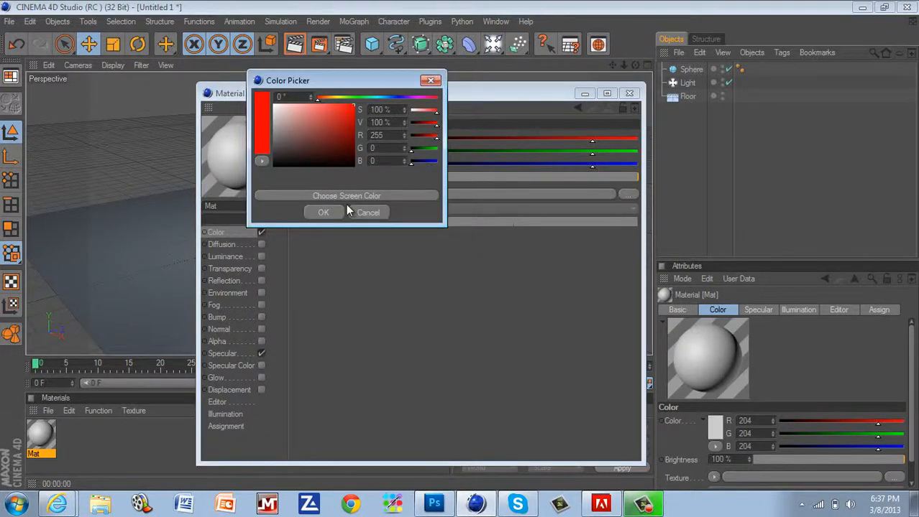
left_click(322, 213)
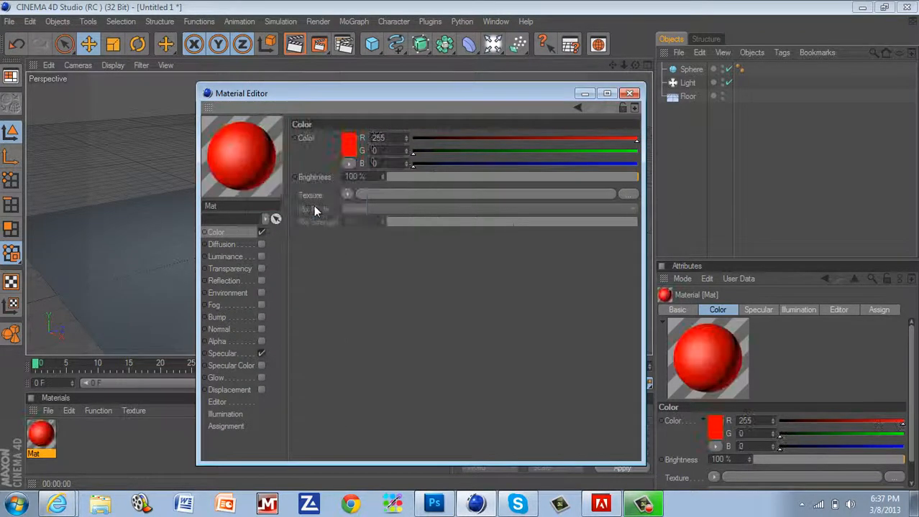
Step: Enable the Luminance channel on the Mat material
left_click(226, 256)
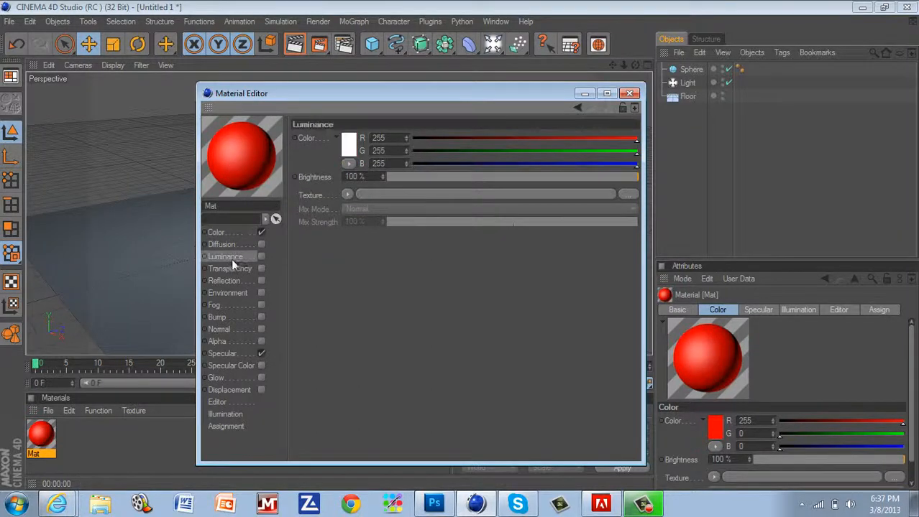
left_click(262, 256)
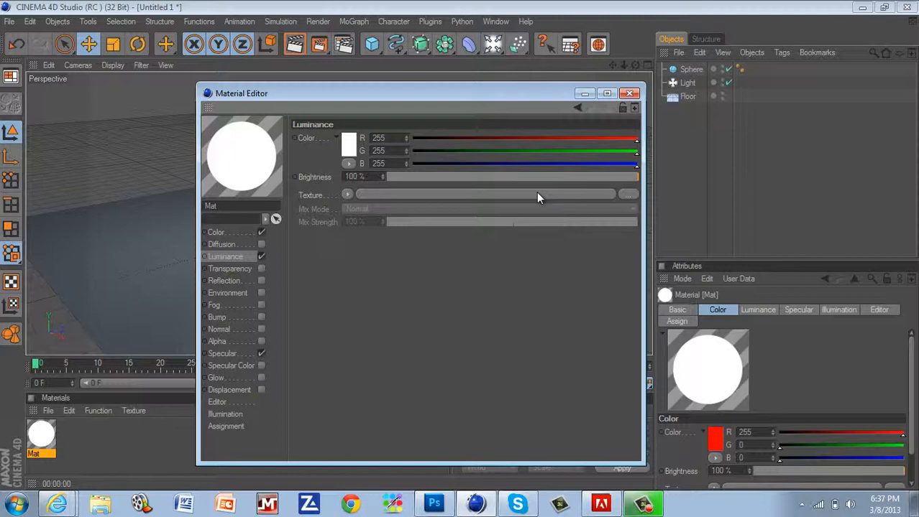
mouse_move(271, 269)
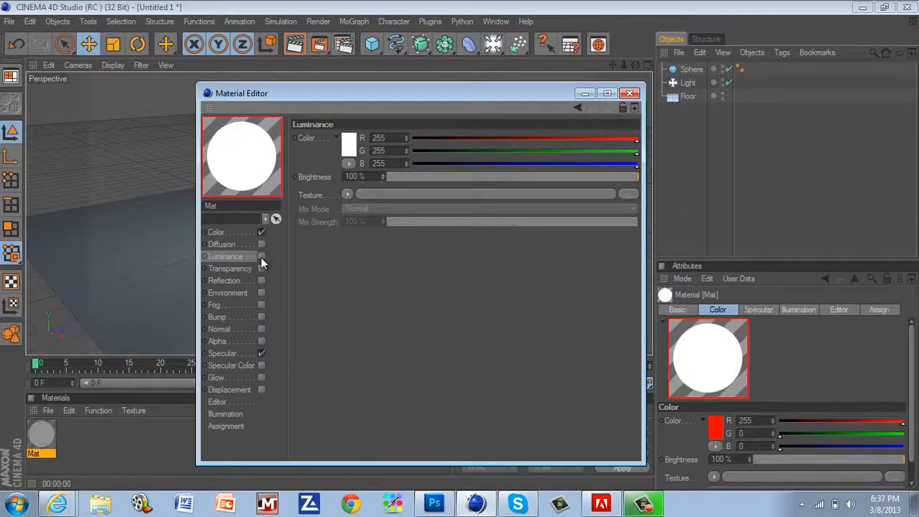
Step: Enable Reflection at 11% brightness with a Fresnel texture at 50% mix, and enable Glow
left_click(225, 281)
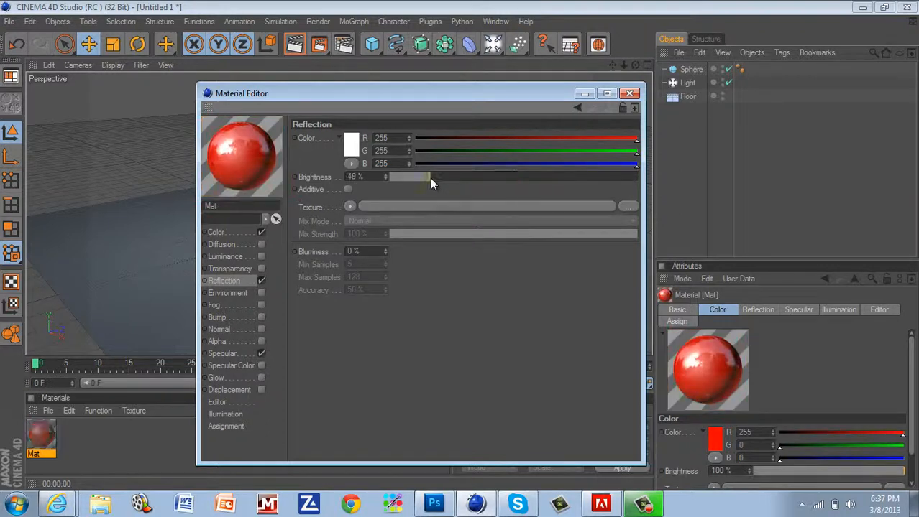
left_click_drag(431, 177, 417, 176)
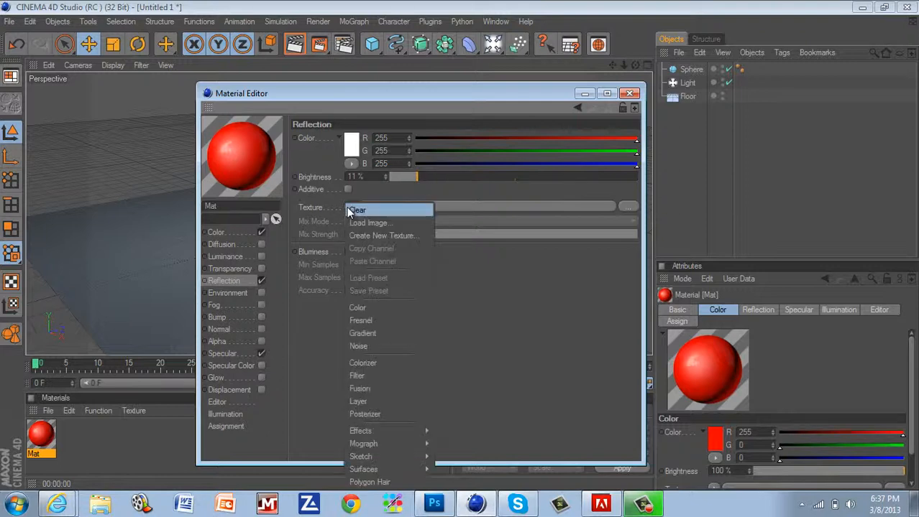
mouse_move(361, 320)
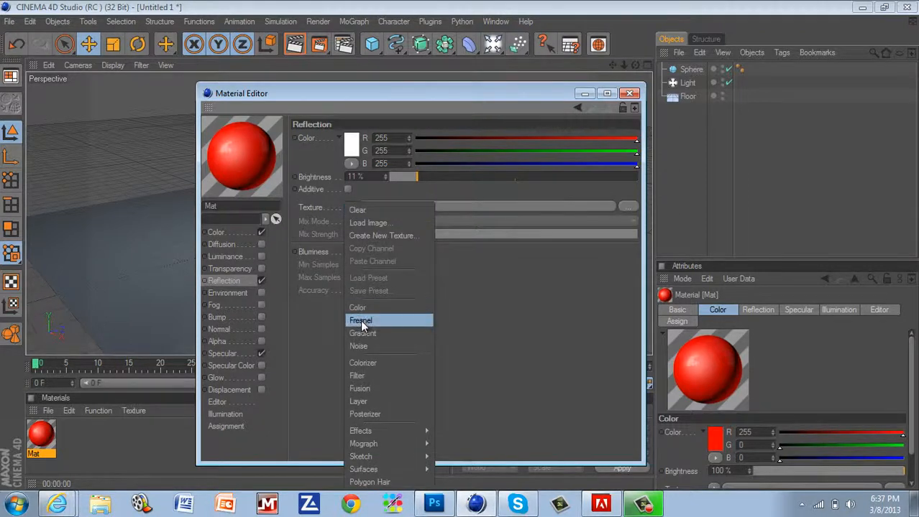
left_click(360, 320)
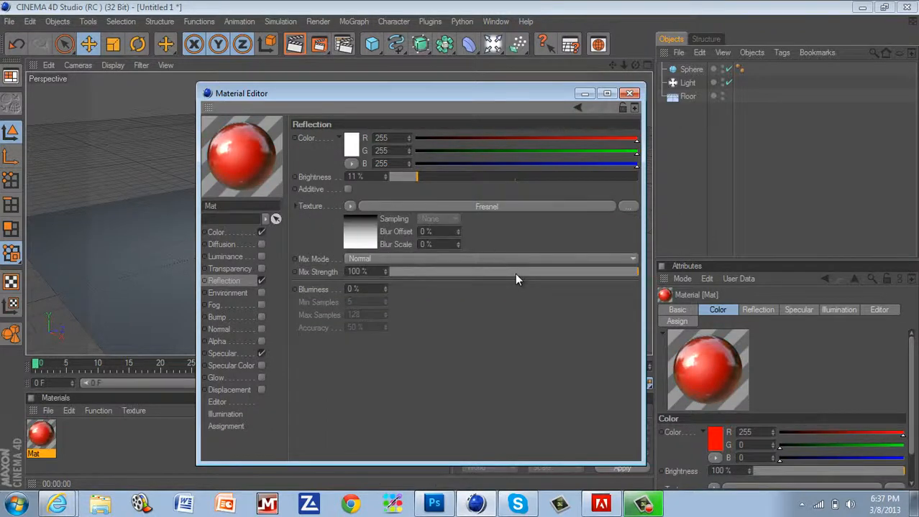
left_click_drag(636, 272, 515, 271)
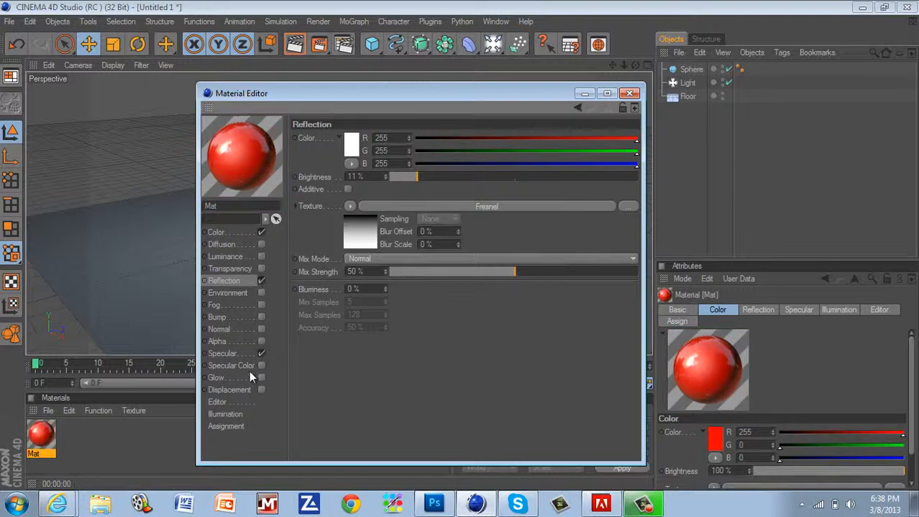
left_click(216, 377)
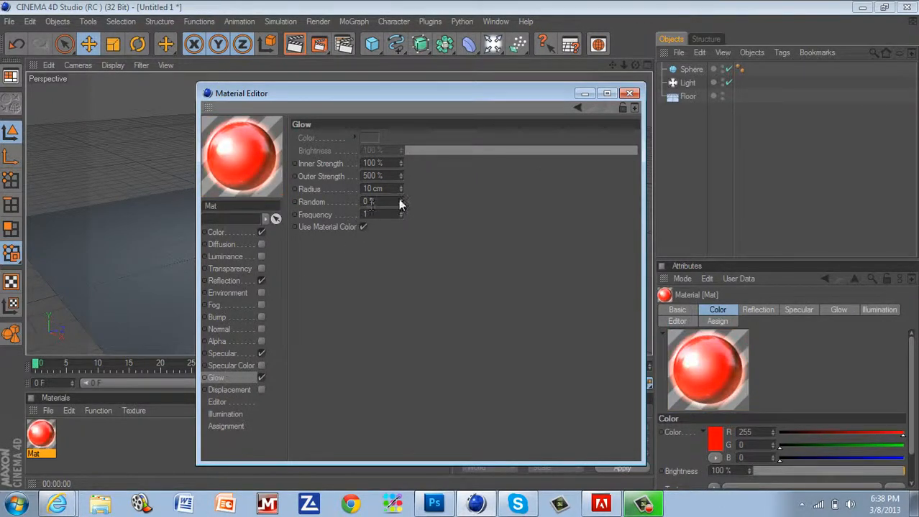
mouse_move(324, 165)
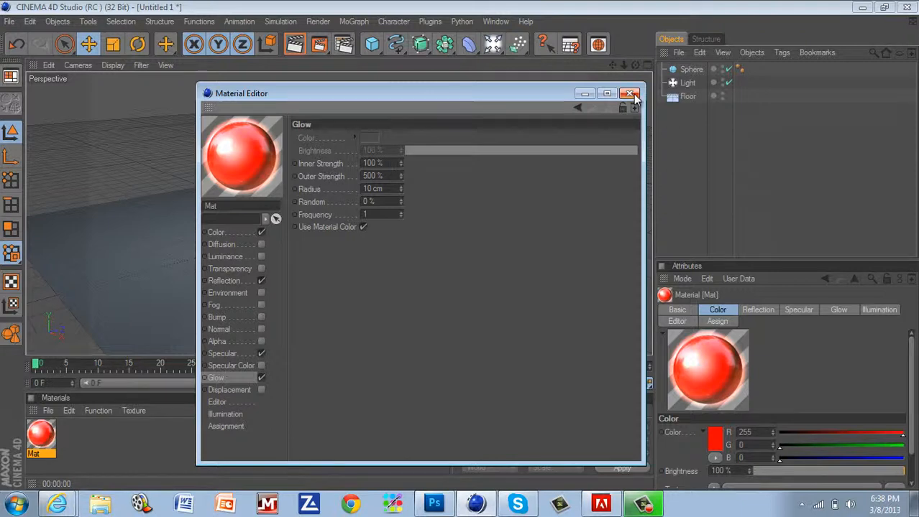
Step: Apply the red Mat material to the sphere by dragging it onto the object
left_click(630, 93)
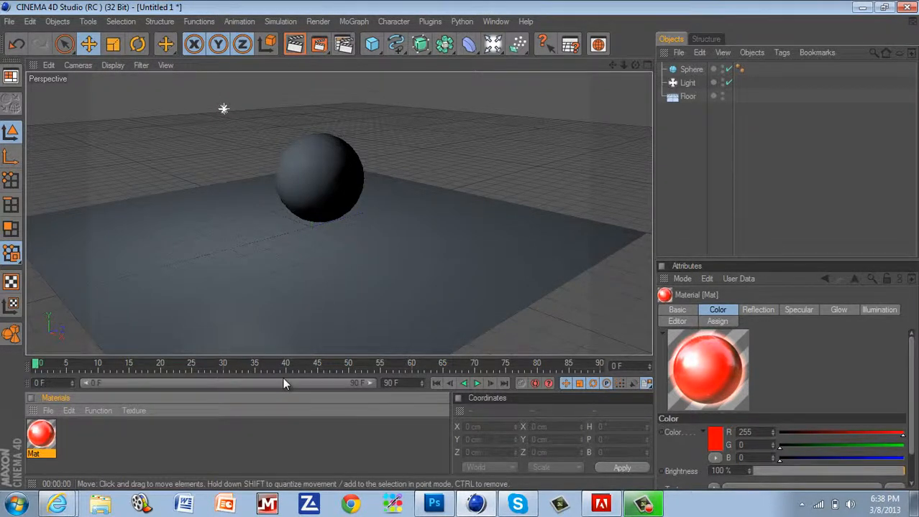
left_click(40, 438)
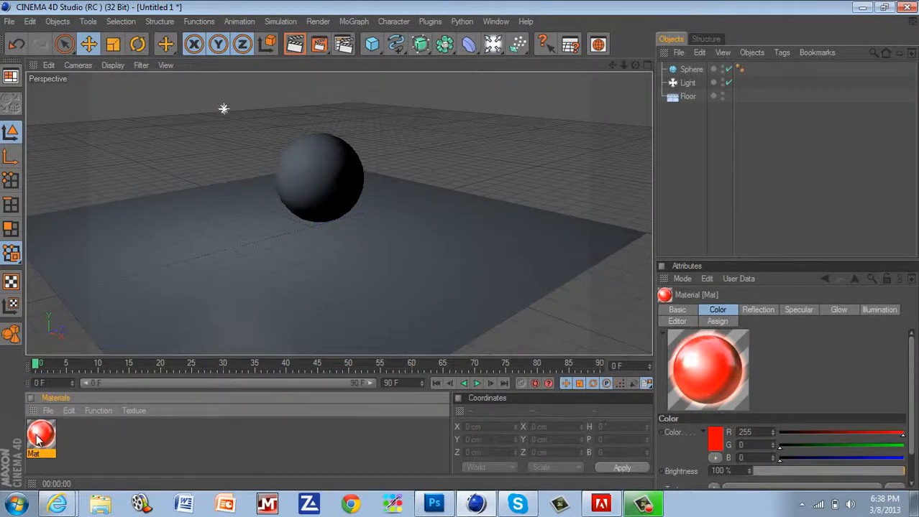
left_click_drag(40, 440, 319, 176)
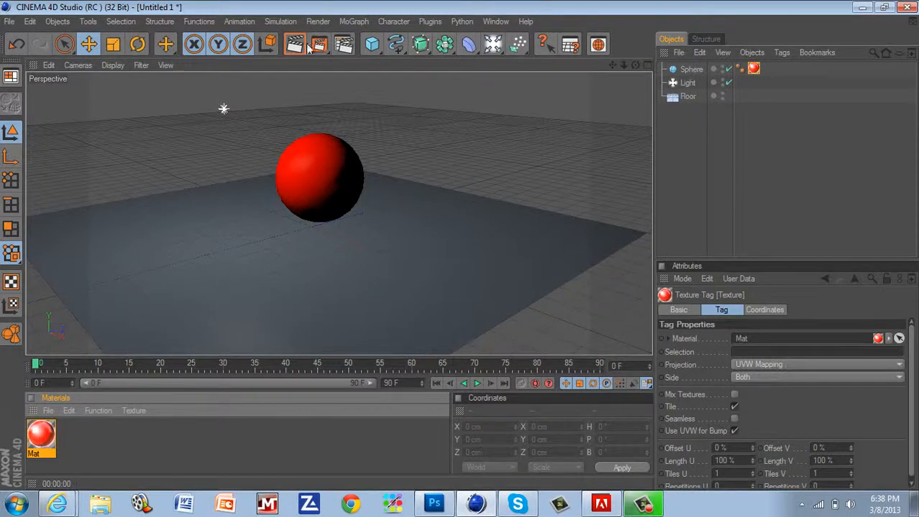
Step: Create a second material Mat.1 for the floor's grid texture
left_click(294, 45)
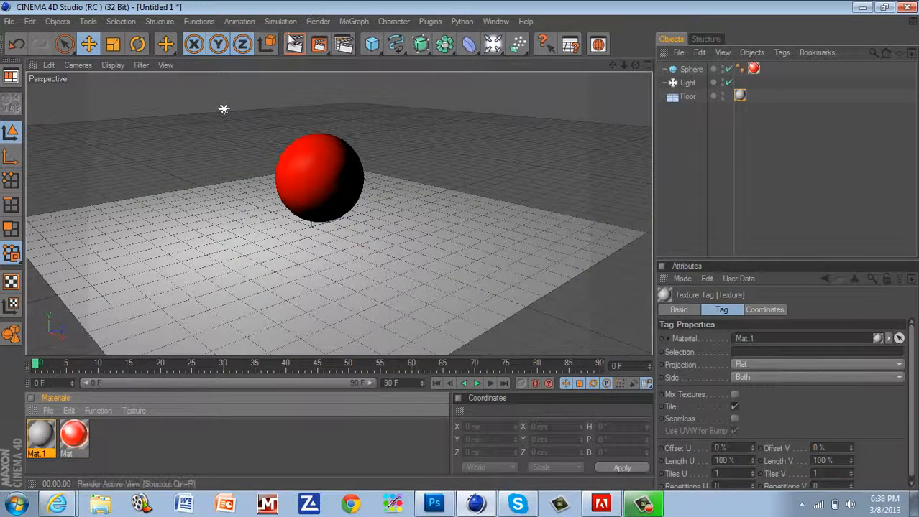
left_click(296, 45)
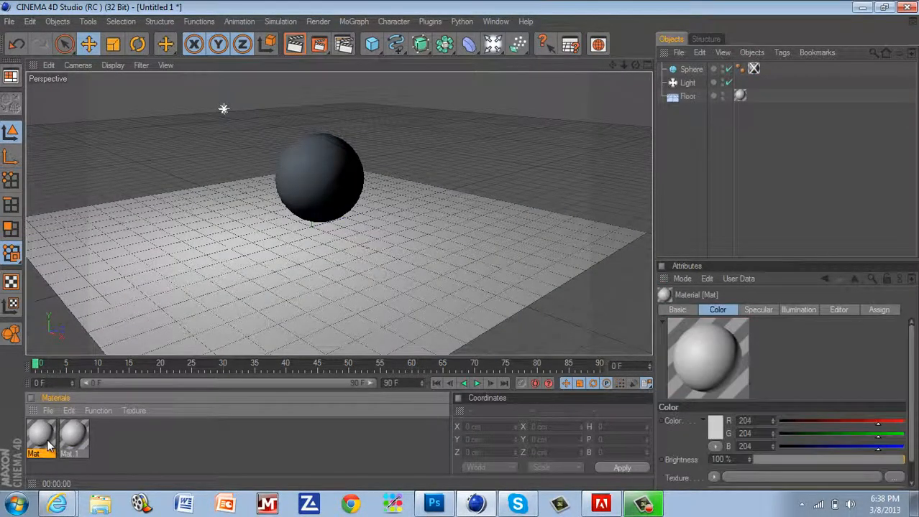
Step: Show the sphere material's Color channel, then switch over to the web browser
double_click(40, 438)
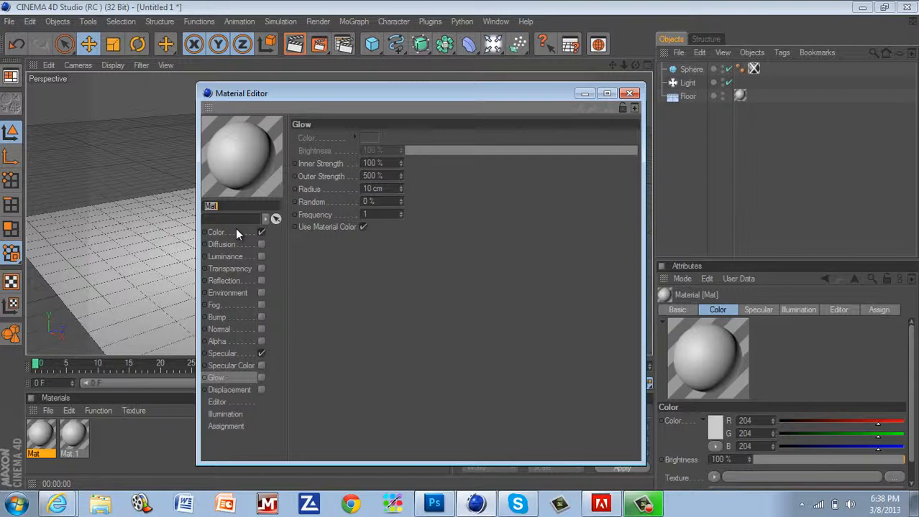
left_click(215, 233)
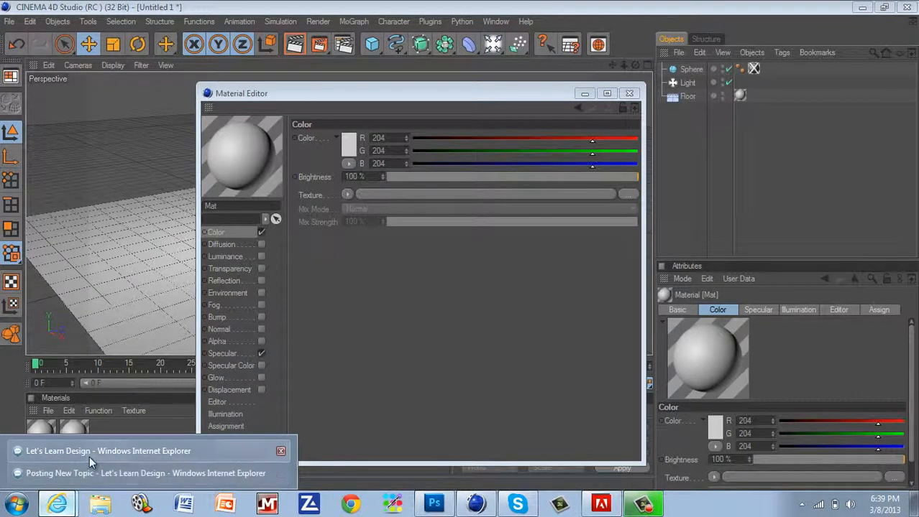
left_click(108, 452)
type("google.com/")
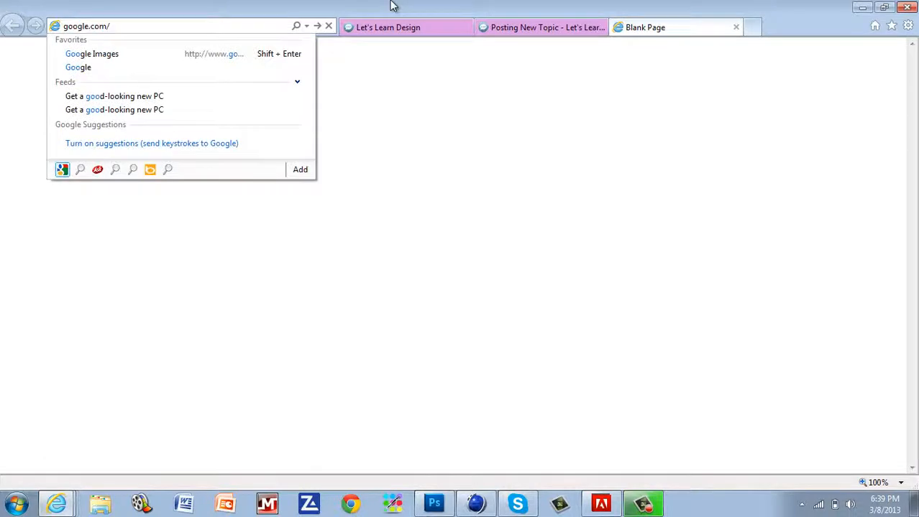
Step: Search Google Images for 'cracked' texture
left_click(92, 54)
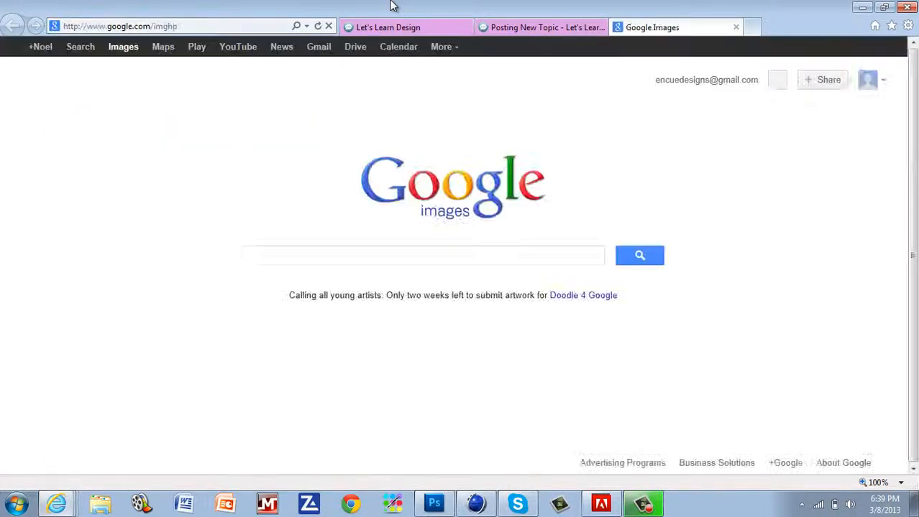
left_click(422, 256)
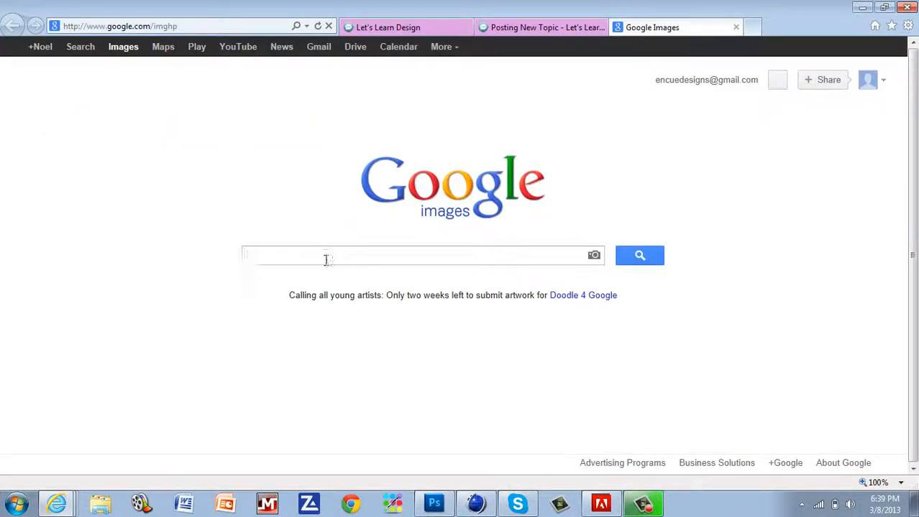
type("cracked texture")
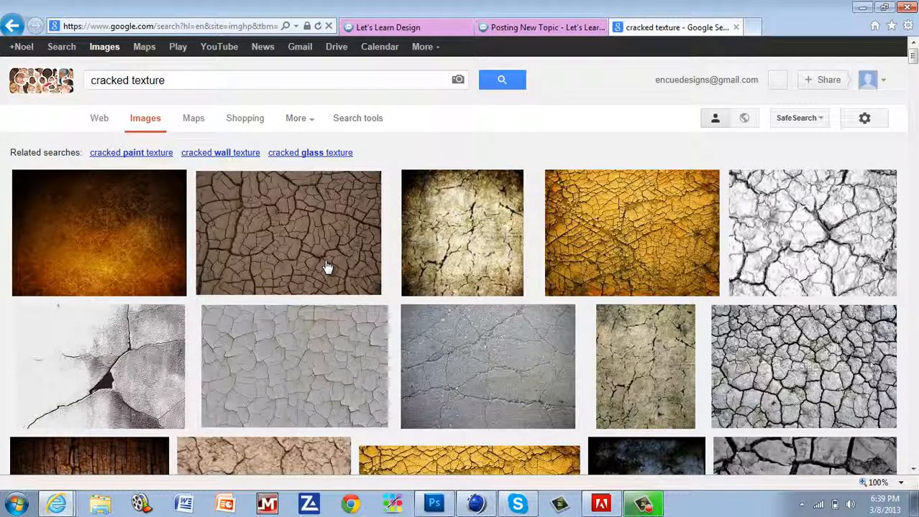
mouse_move(742, 218)
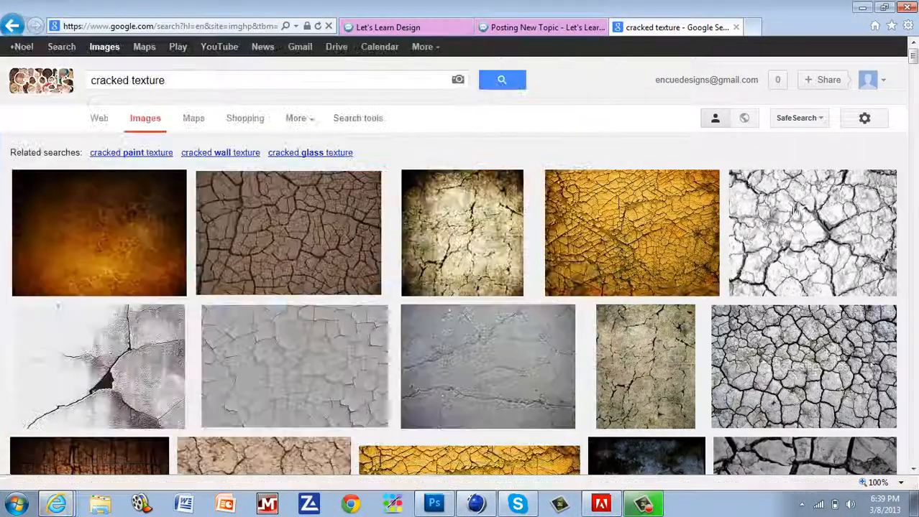
Step: Open the white cracked texture result and view its original full-size image
left_click(811, 233)
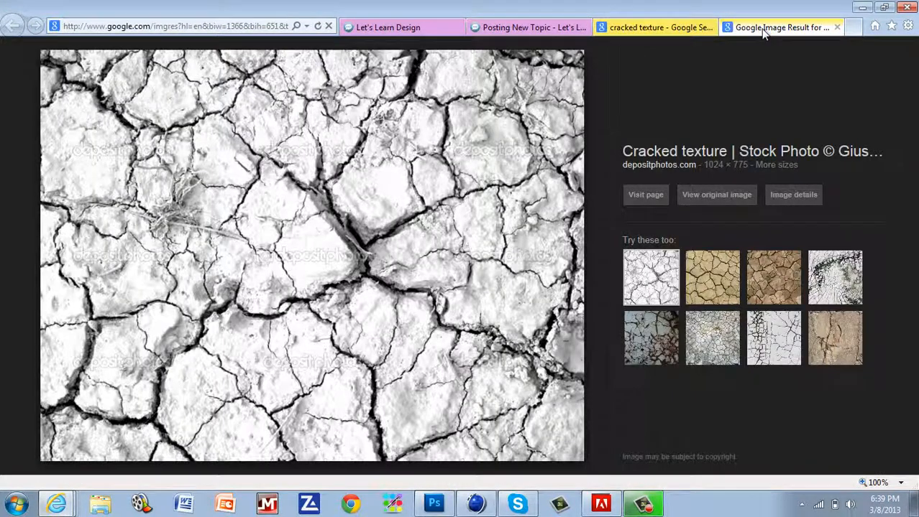
left_click(716, 195)
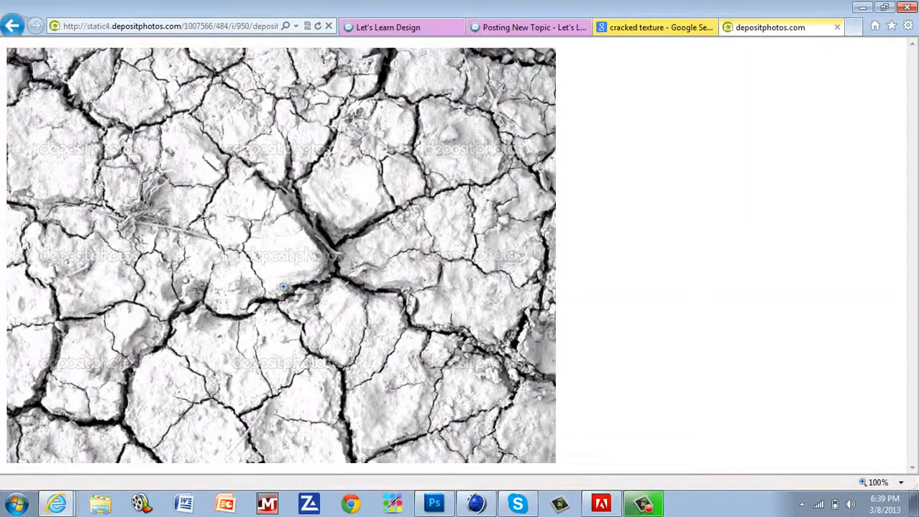
Step: Save the cracked picture into Graphics > cinema 4d > materials
right_click(282, 287)
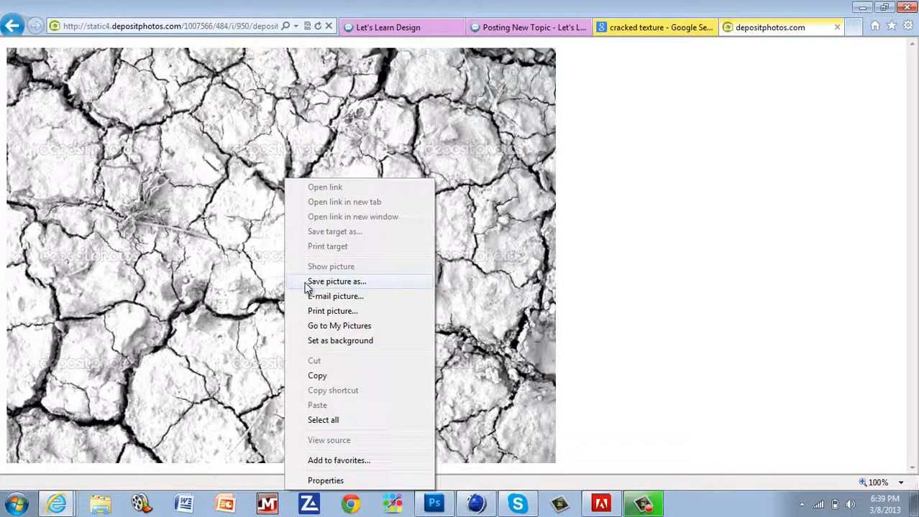
left_click(336, 280)
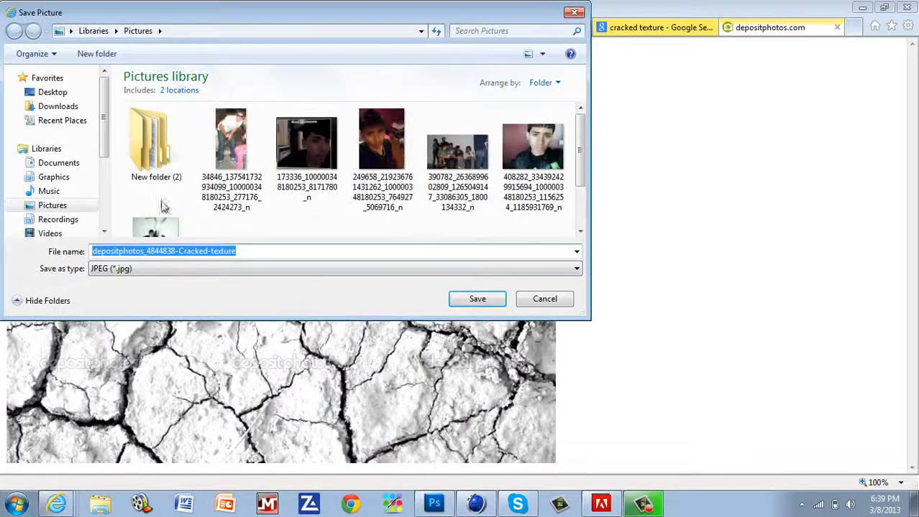
left_click(54, 177)
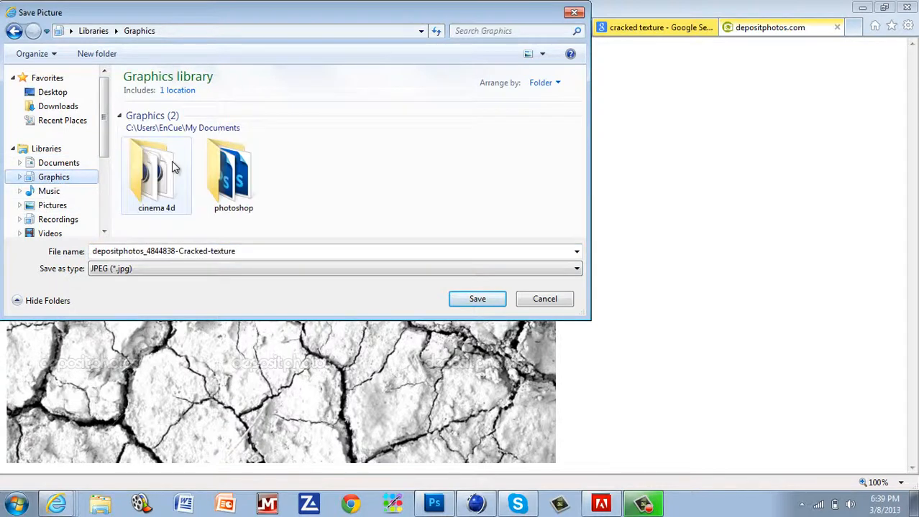
double_click(156, 173)
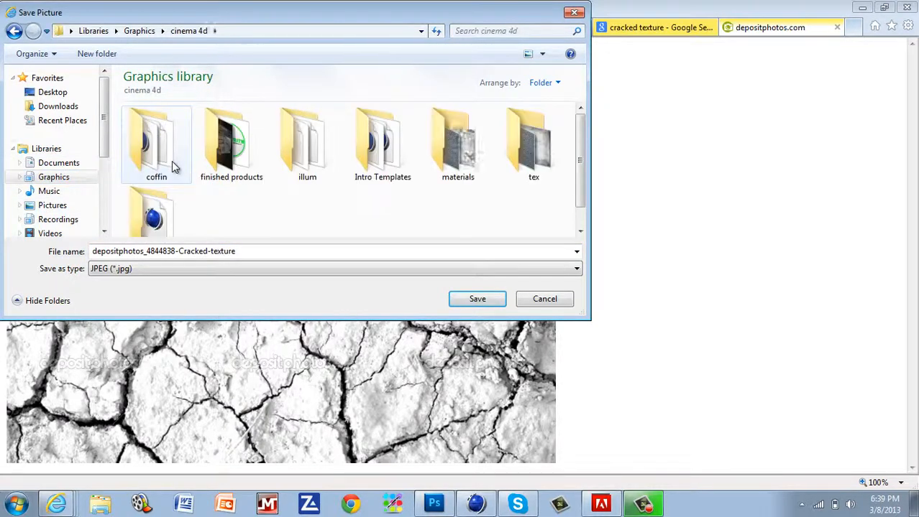
left_click(457, 141)
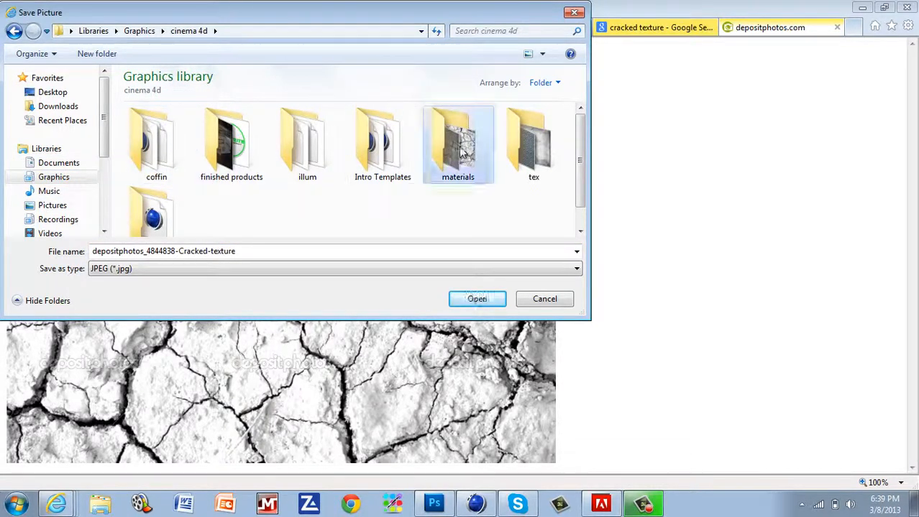
double_click(457, 141)
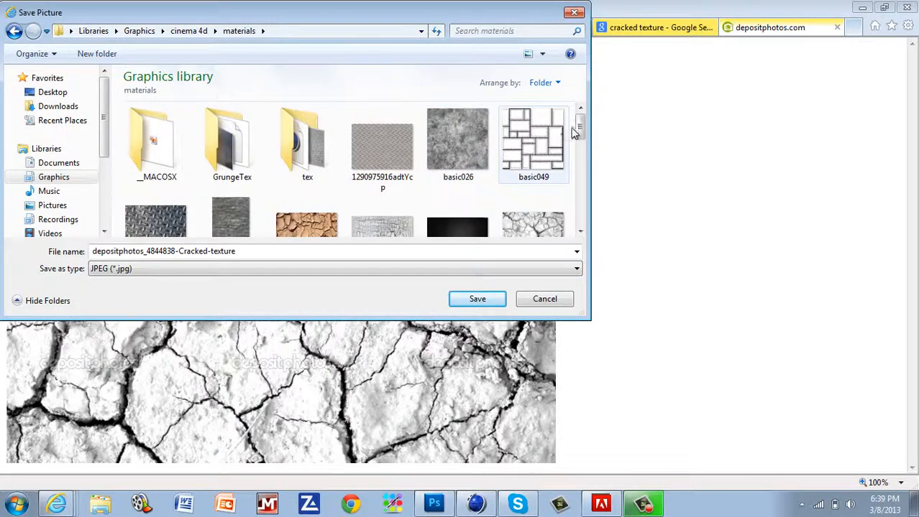
scroll("down", 3)
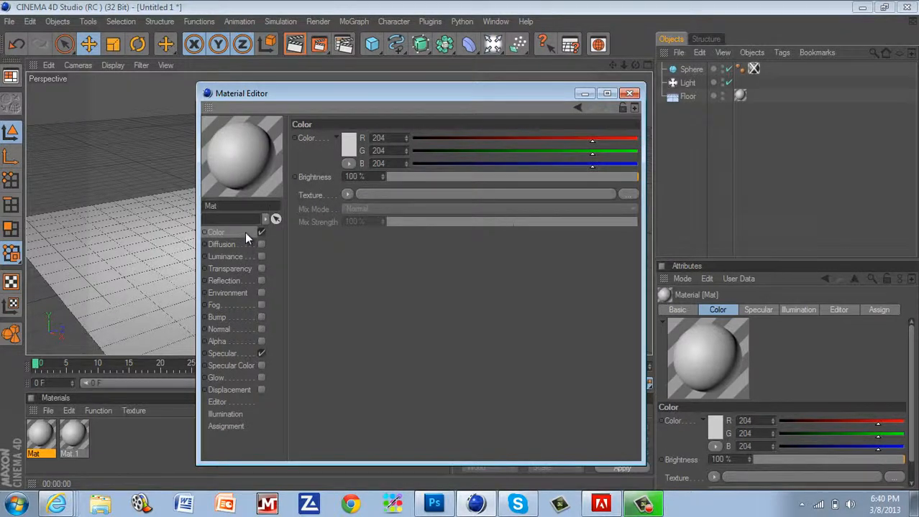
Step: Load the saved cracked texture file as the Color texture, copying it beside the document
left_click(348, 196)
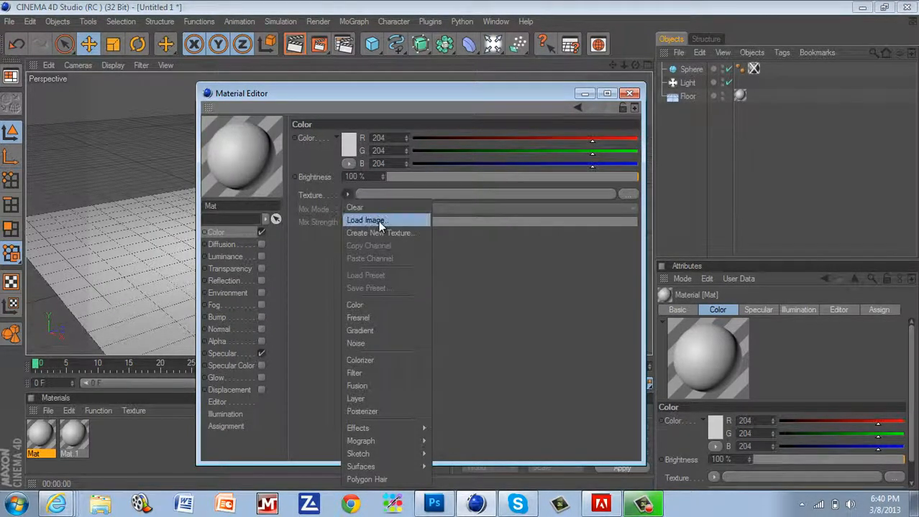
left_click(365, 220)
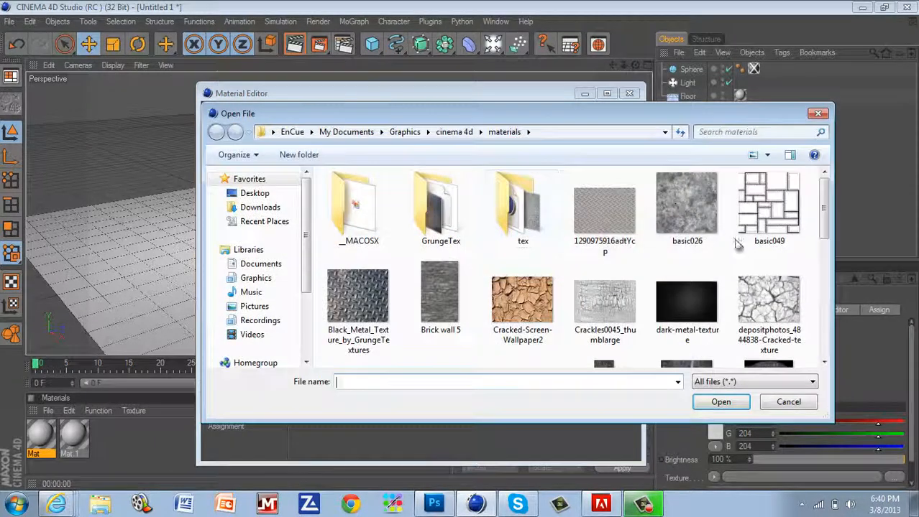
mouse_move(767, 305)
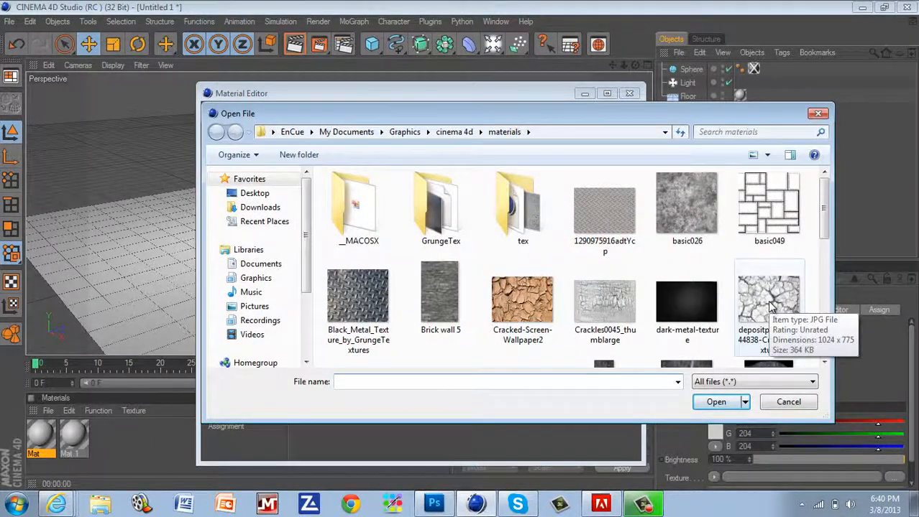
left_click(715, 402)
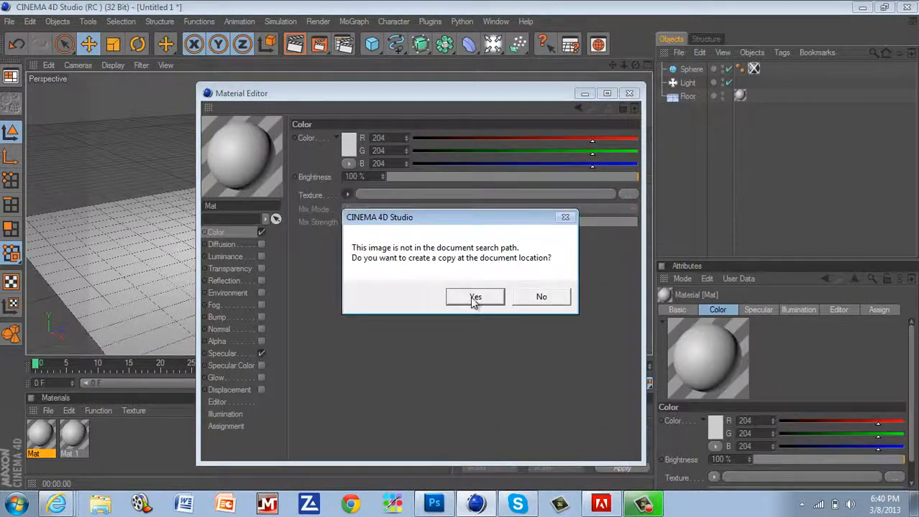
left_click(475, 297)
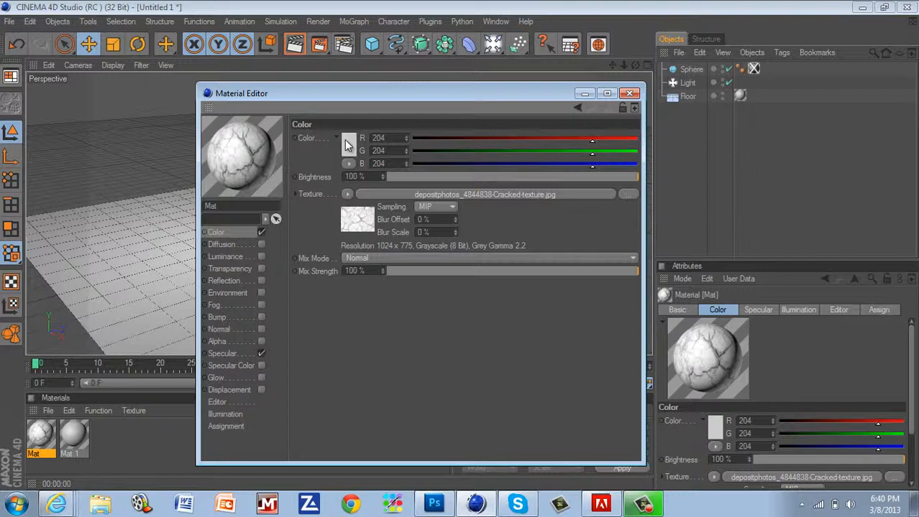
Step: Keep red as base colour and set the texture Mix Strength to 100% so the cracks show fully
left_click(348, 138)
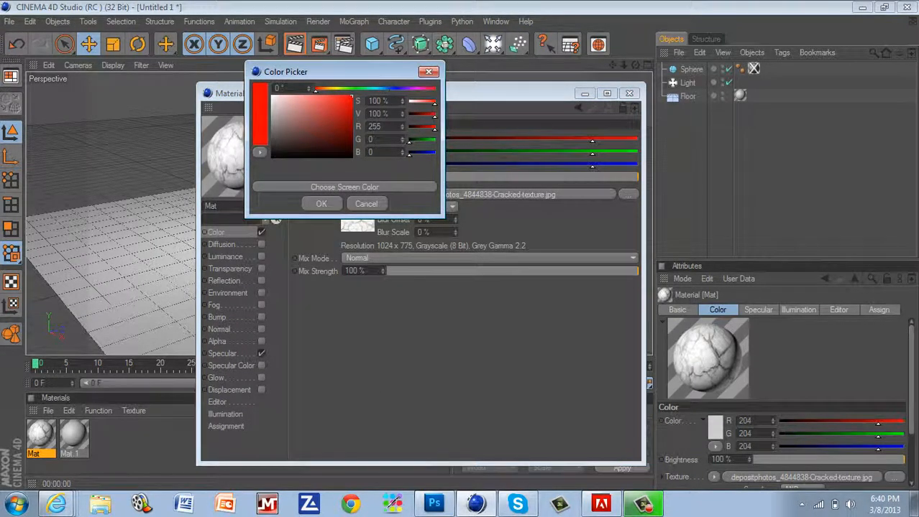
left_click(322, 204)
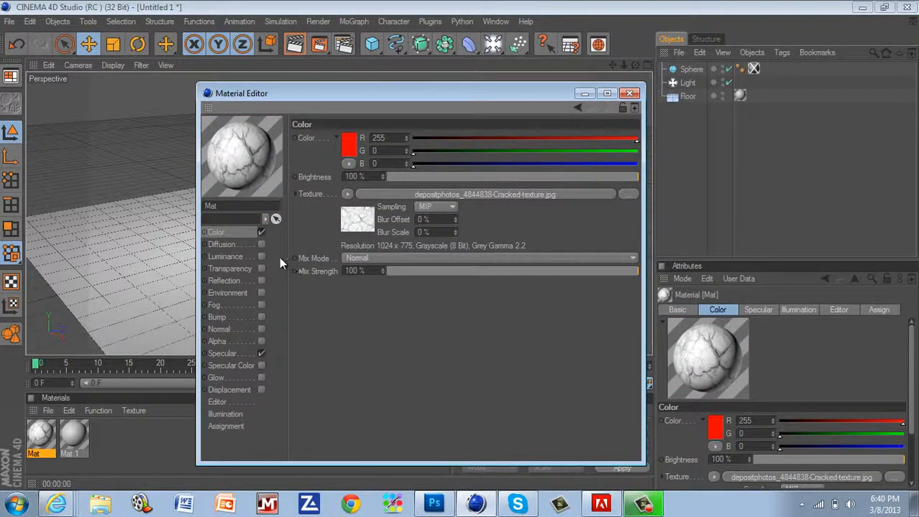
left_click_drag(635, 270, 535, 270)
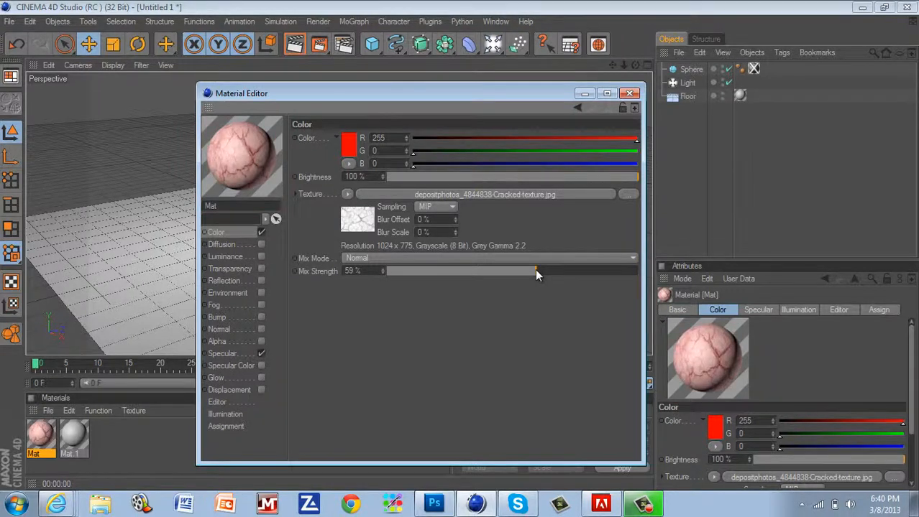
left_click_drag(535, 271, 453, 270)
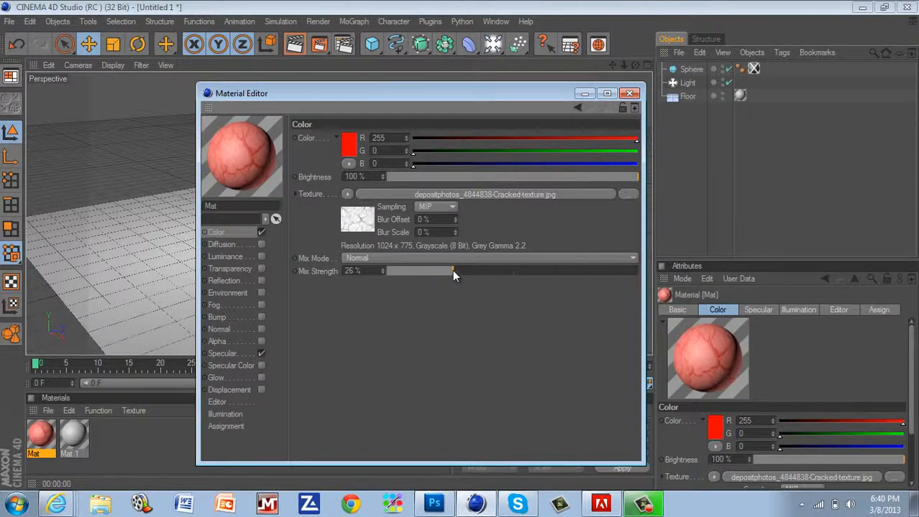
left_click_drag(451, 270, 403, 271)
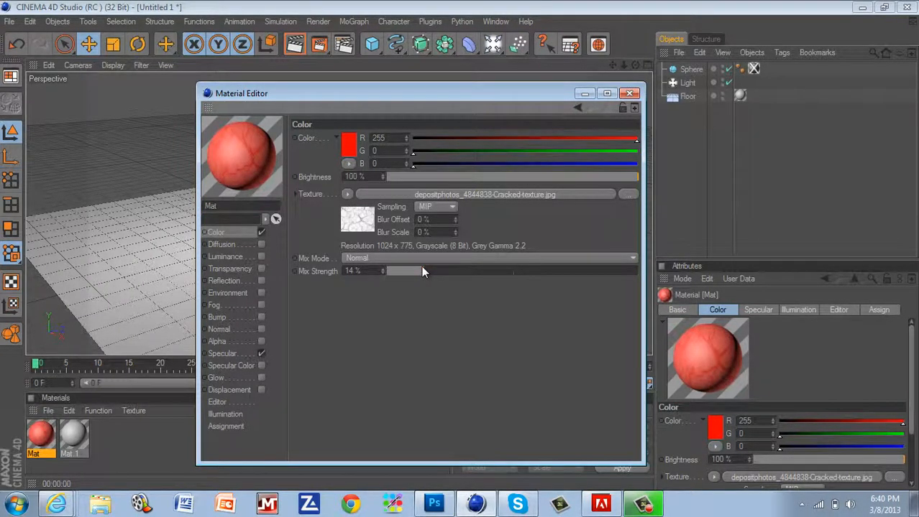
left_click_drag(402, 270, 586, 270)
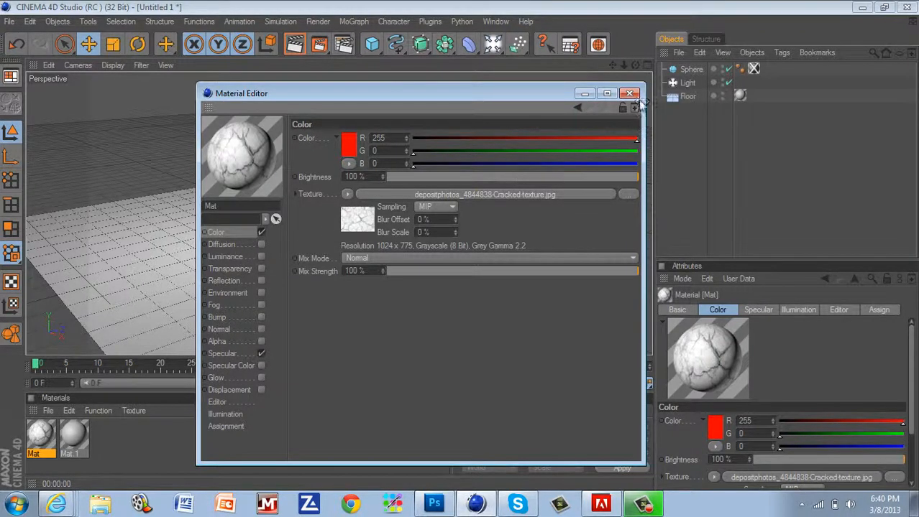
left_click(629, 94)
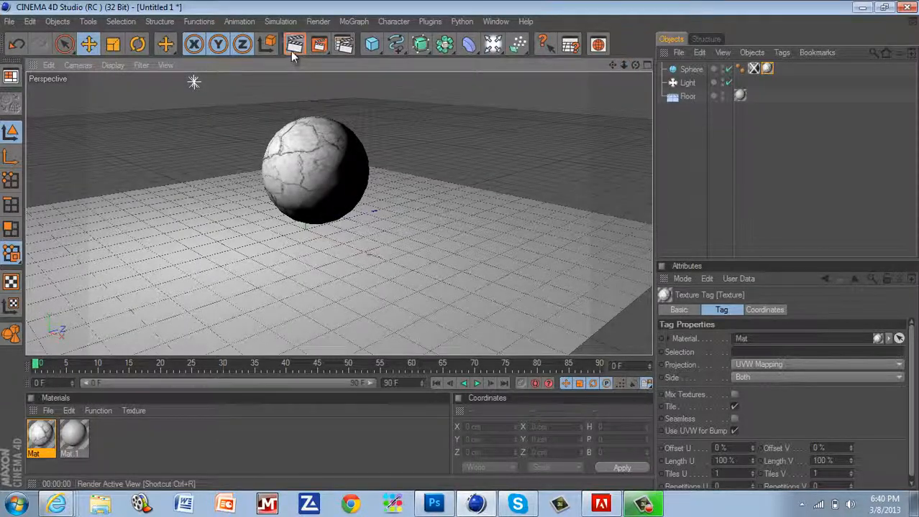
Step: Set the Light's shadow type to Shadow Maps (Soft) and add a second light, Light 1
left_click(295, 44)
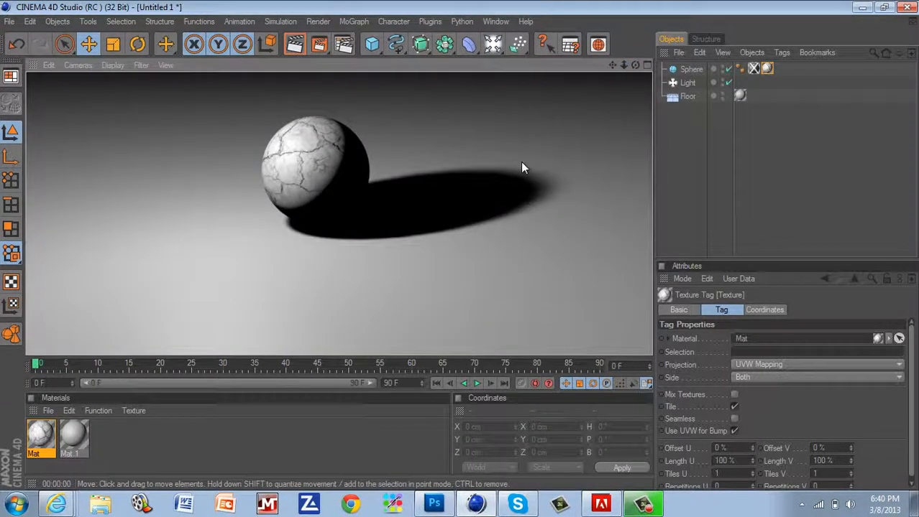
mouse_move(533, 133)
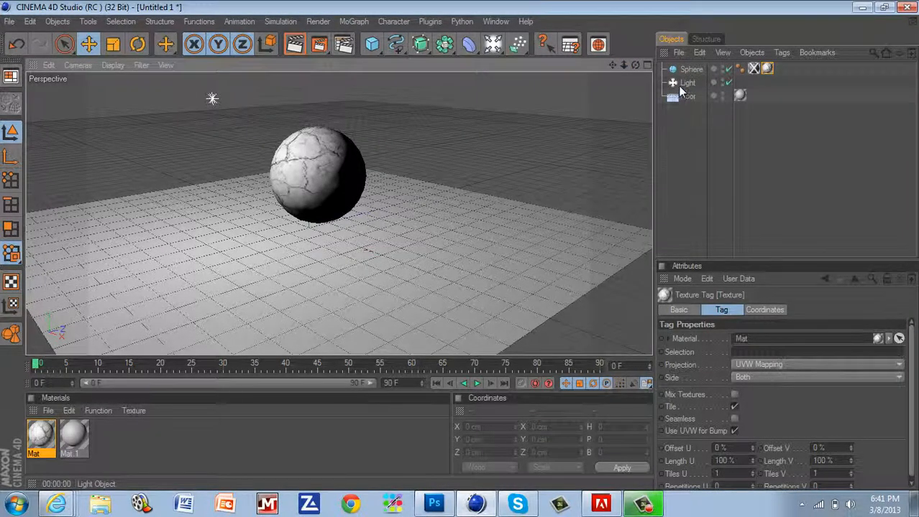
left_click(687, 82)
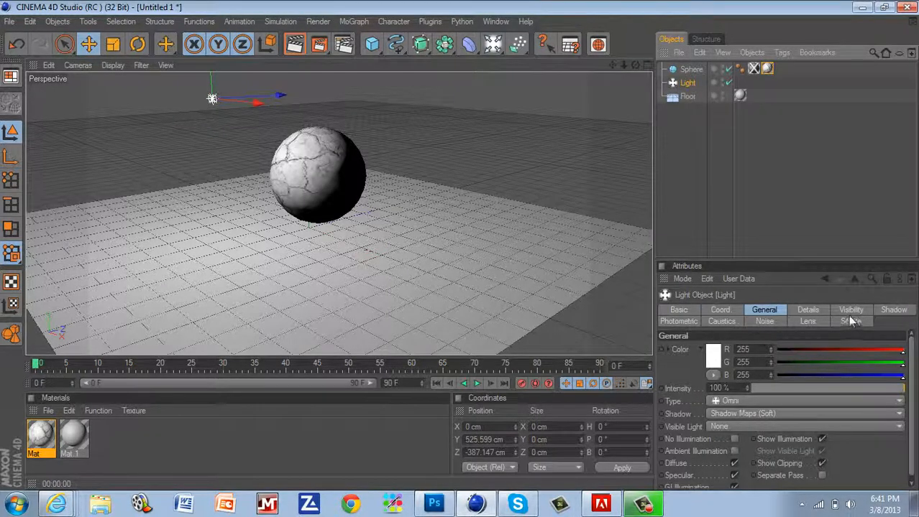
left_click(891, 310)
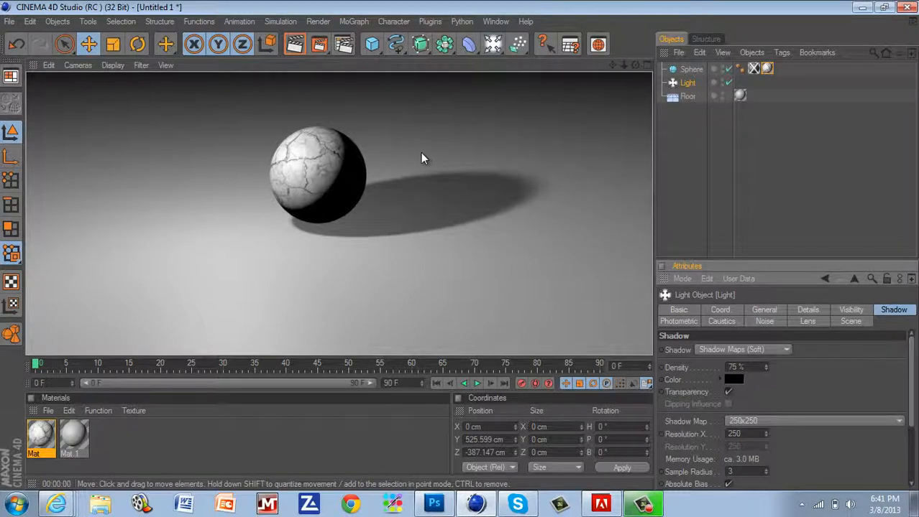
left_click(687, 82)
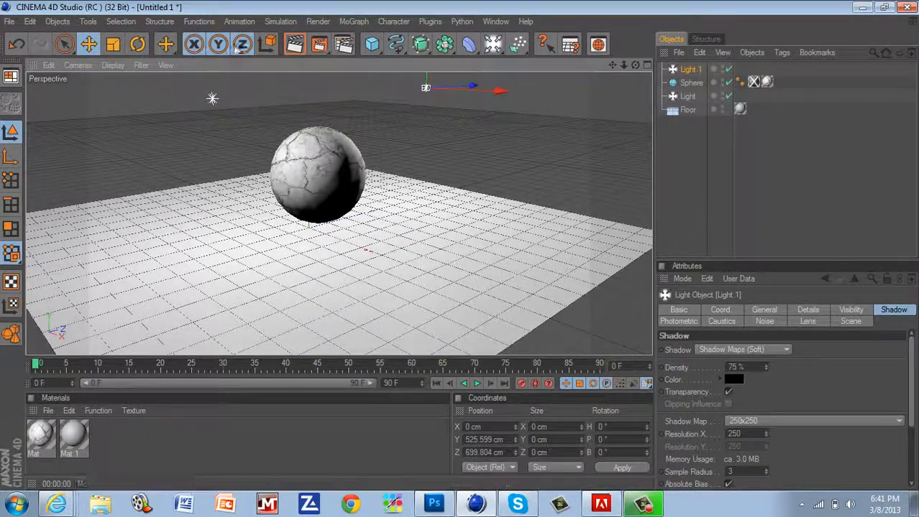
Step: Add a third light, Light 2, move it right and lower, then preview the lit sphere
left_click(294, 45)
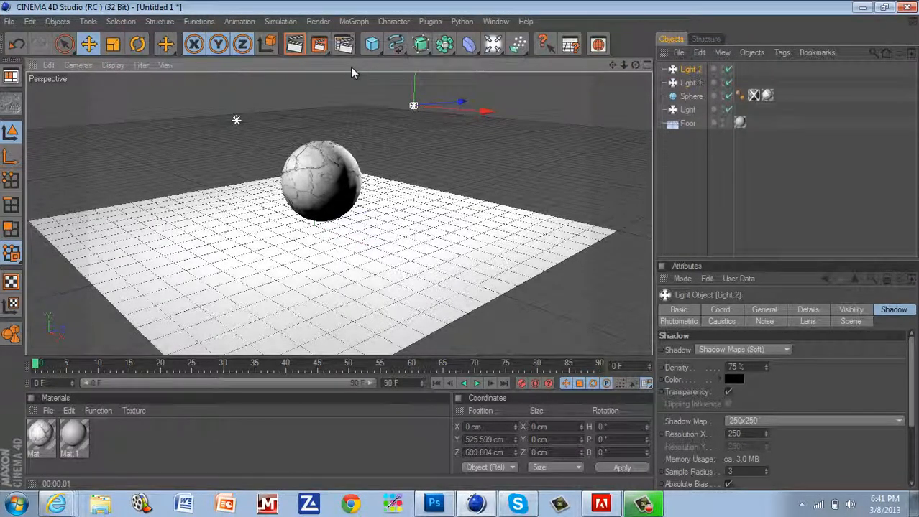
left_click_drag(414, 106, 582, 117)
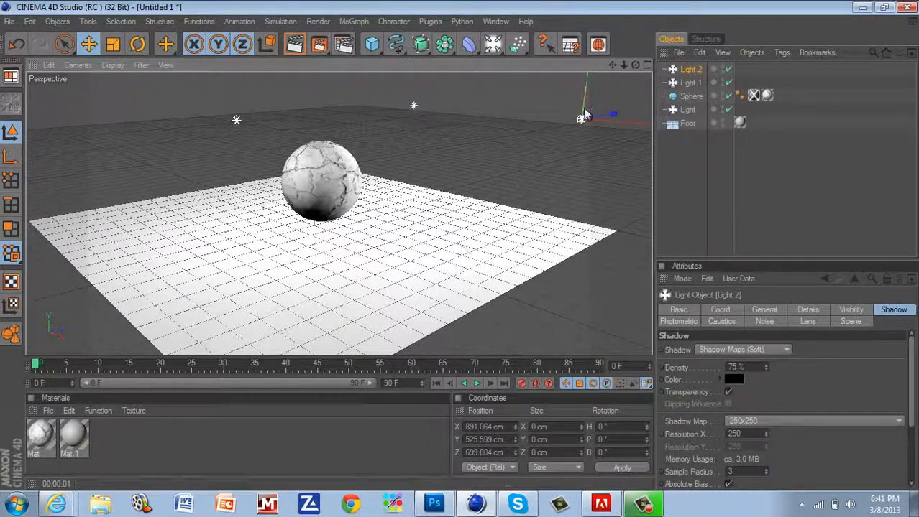
left_click_drag(582, 118, 568, 209)
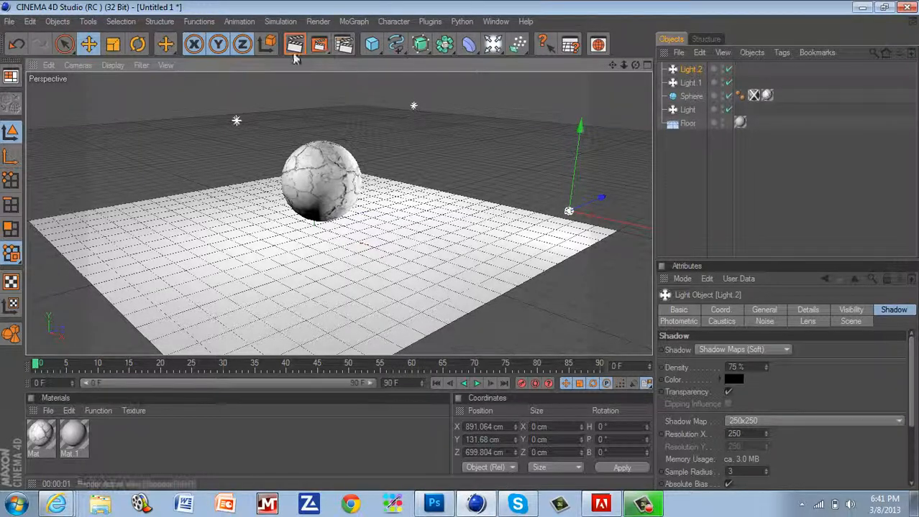
left_click(295, 45)
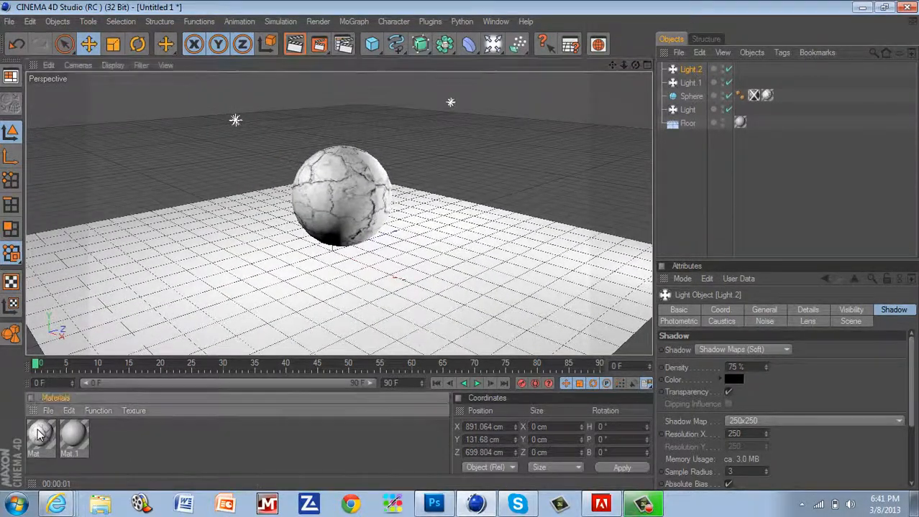
double_click(40, 439)
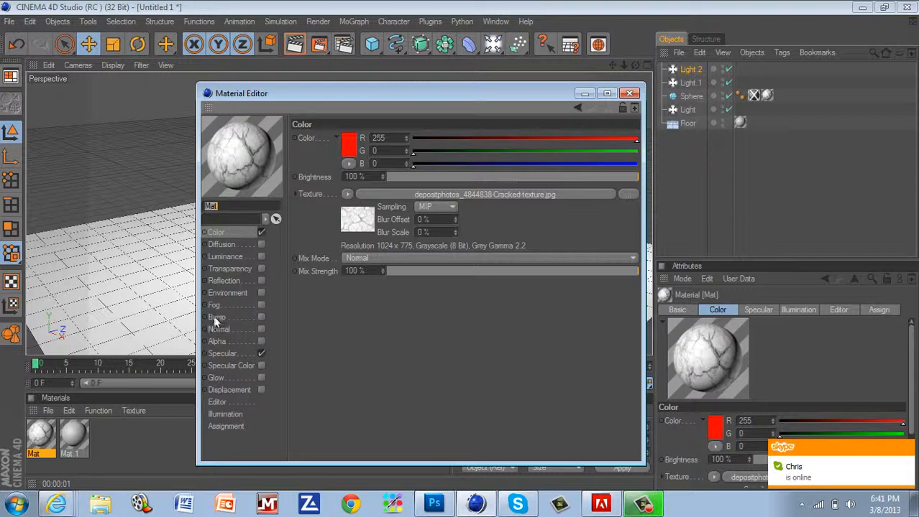
Step: Enable Bump on Mat and load the cracked texture image into its bump channel
left_click(217, 317)
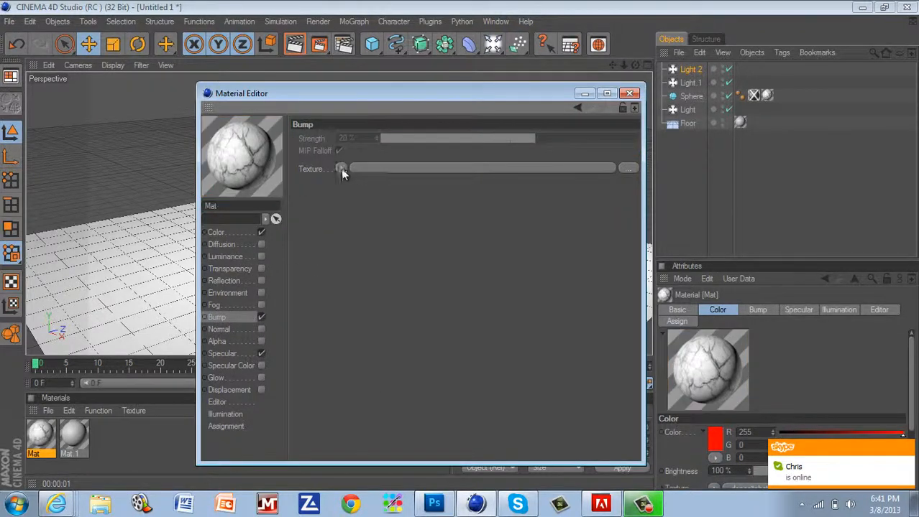
left_click(342, 168)
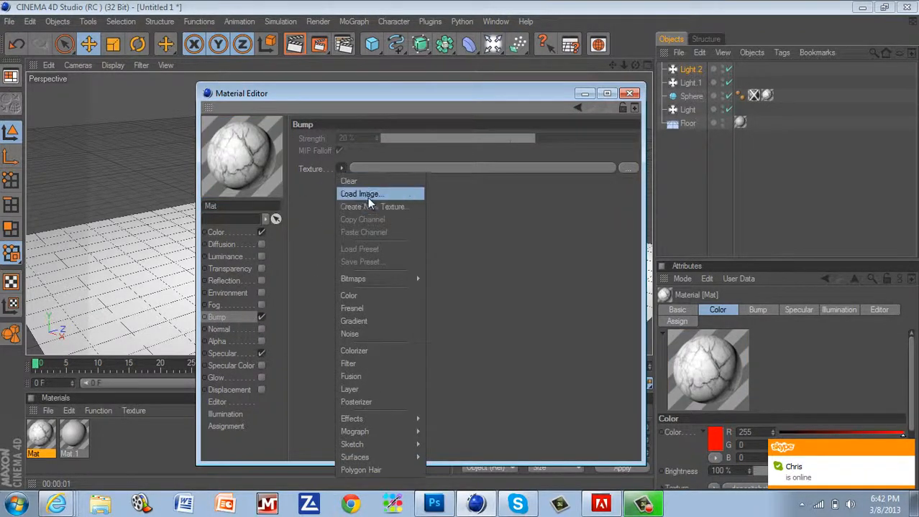
left_click(361, 194)
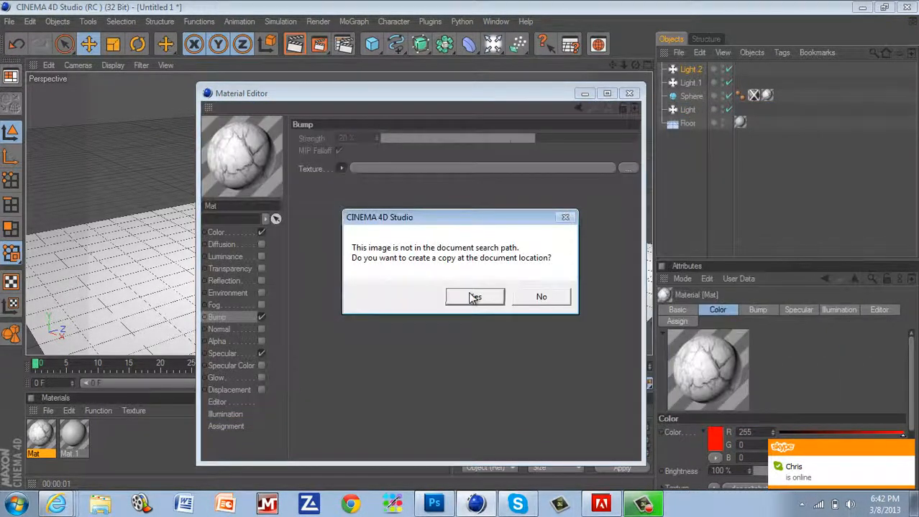
left_click(474, 296)
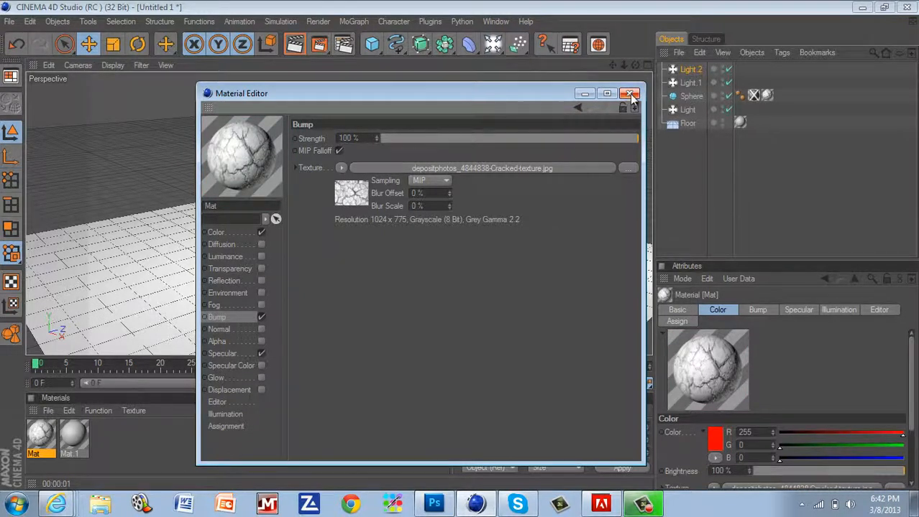
left_click(630, 94)
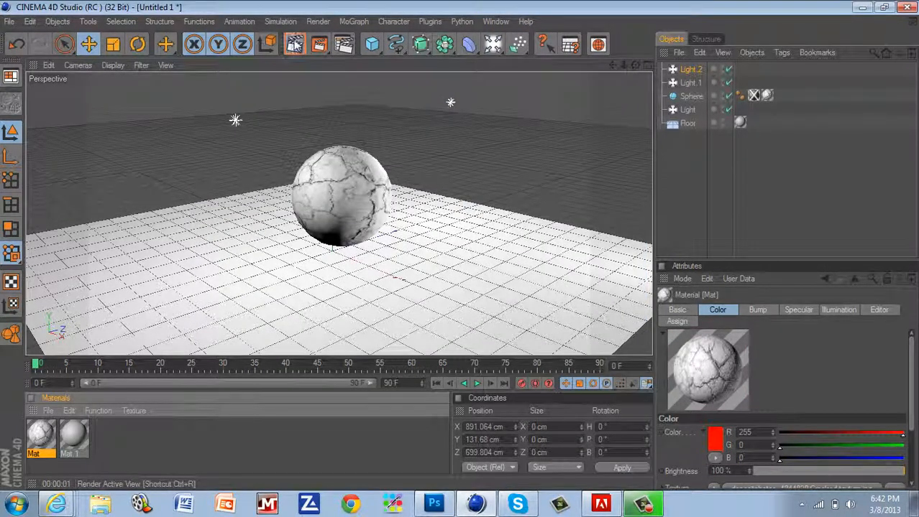
left_click(293, 44)
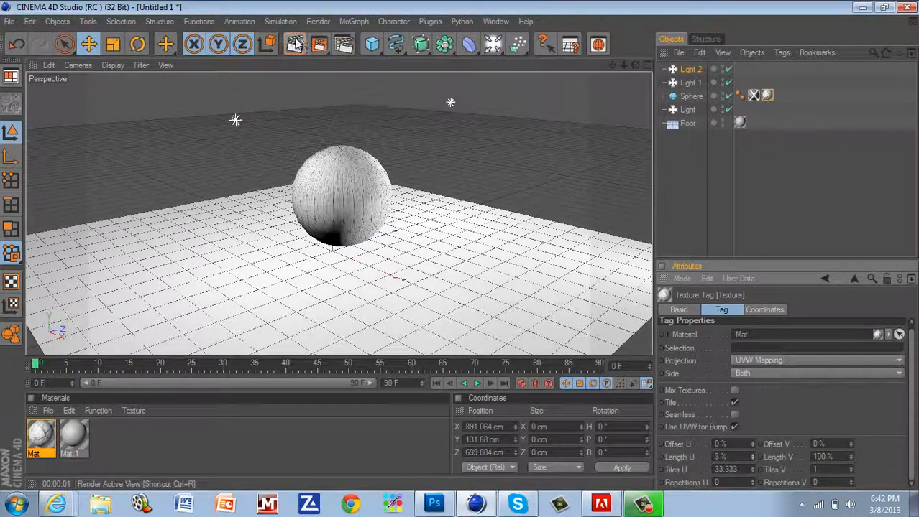
left_click(293, 44)
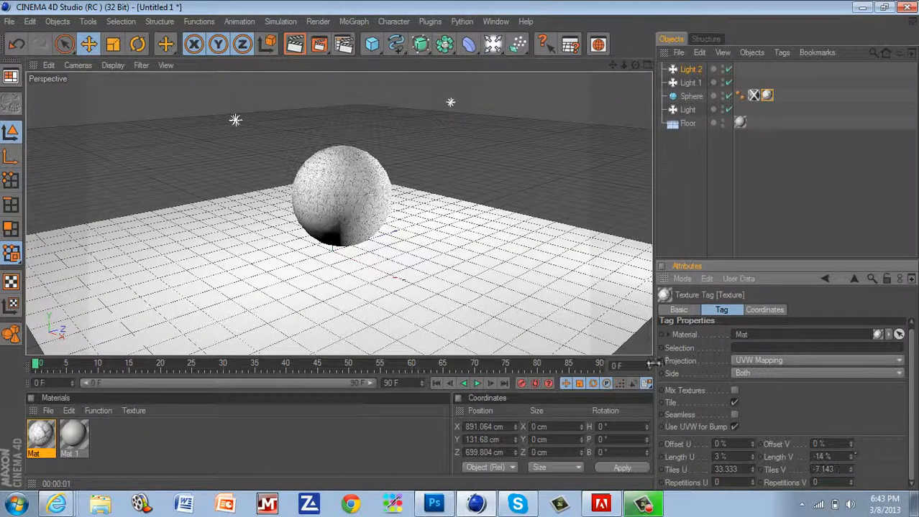
left_click(293, 44)
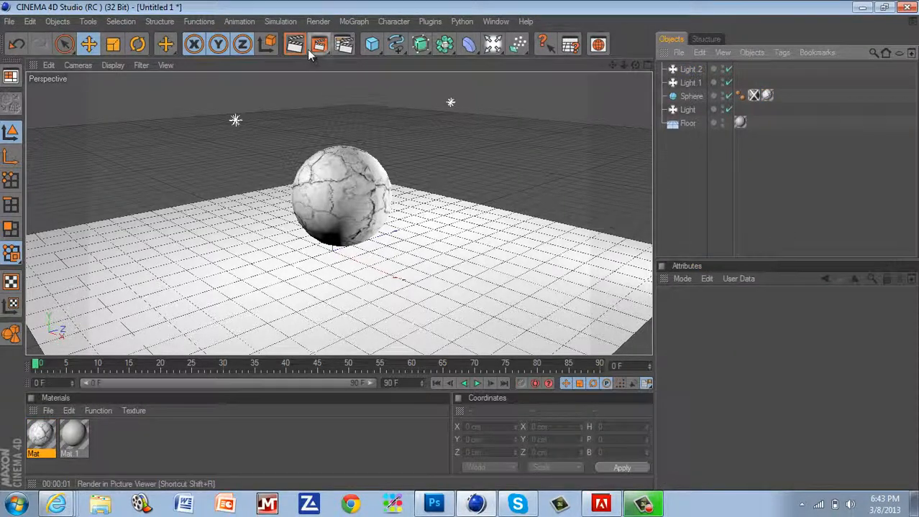
Step: Render the cracked sphere to the picture viewer and review Mat's bump settings
left_click(293, 45)
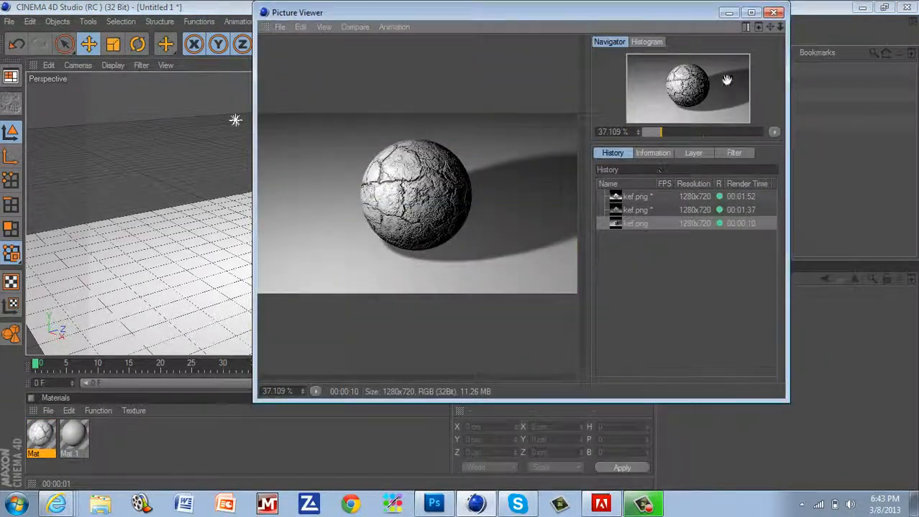
left_click(774, 11)
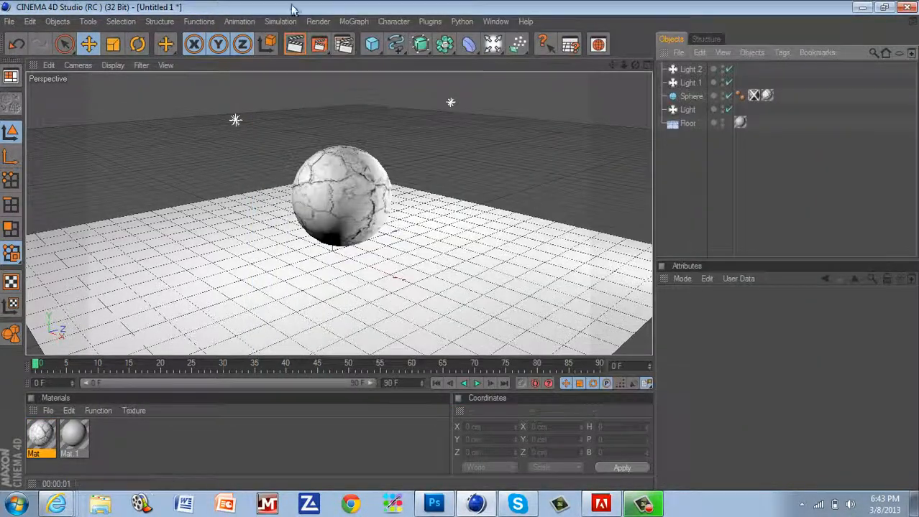
left_click(295, 45)
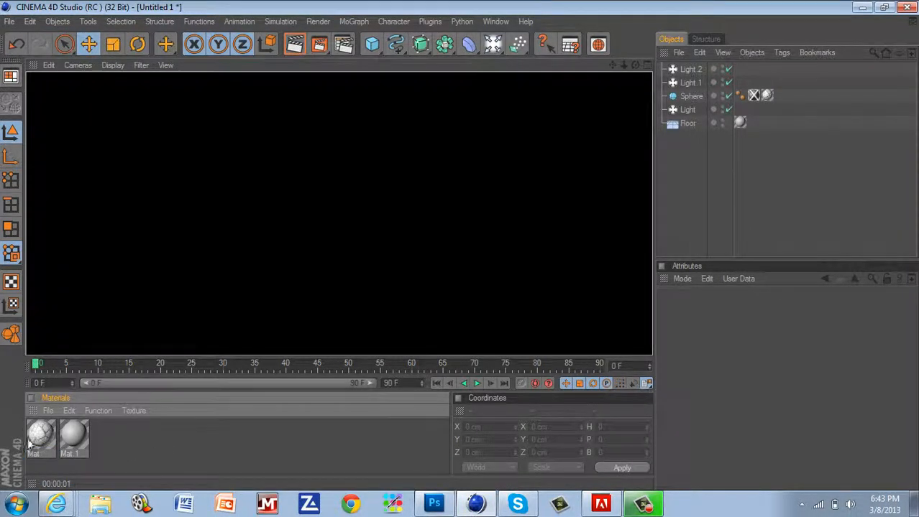
double_click(40, 438)
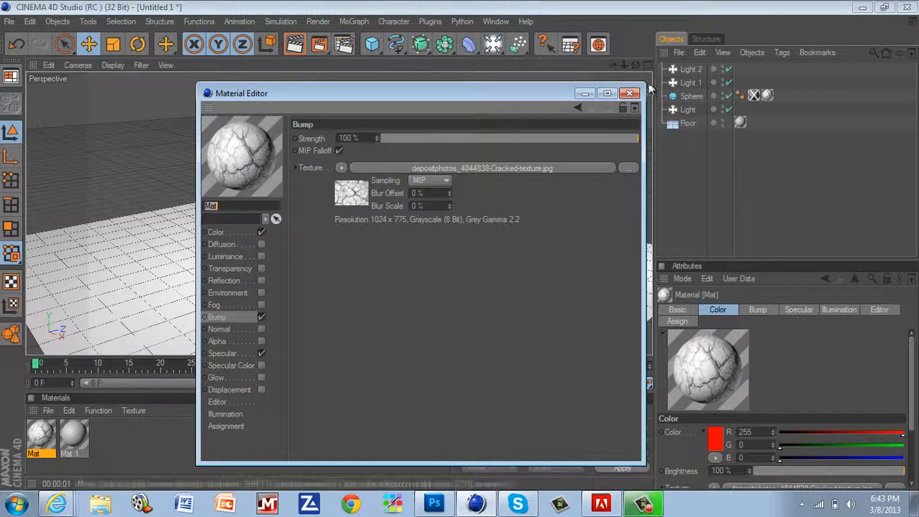
left_click(629, 94)
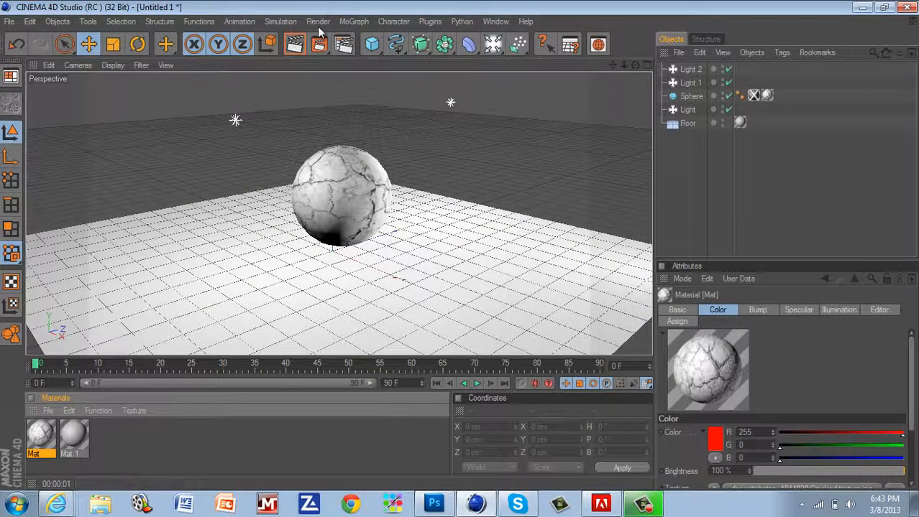
Step: Add a MoGraph MoText object rotated 40° with Depth 51 and Height 380
left_click(354, 22)
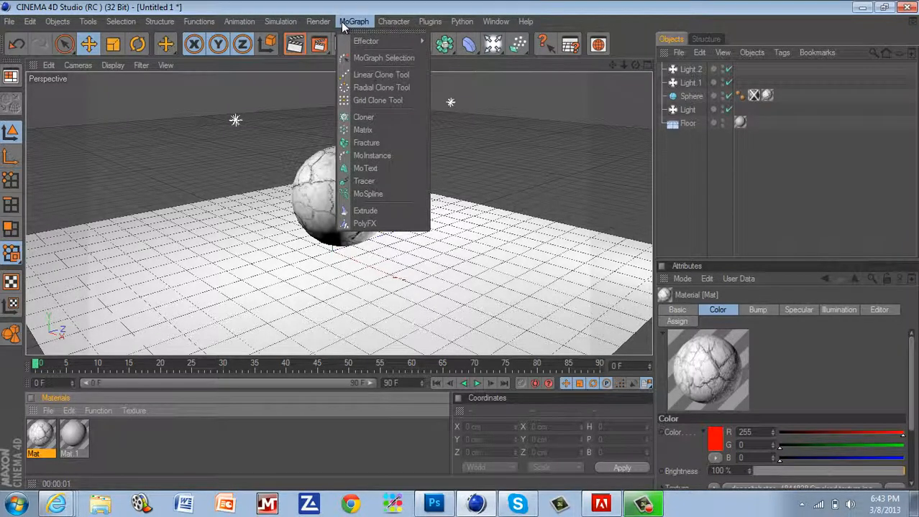
left_click(365, 168)
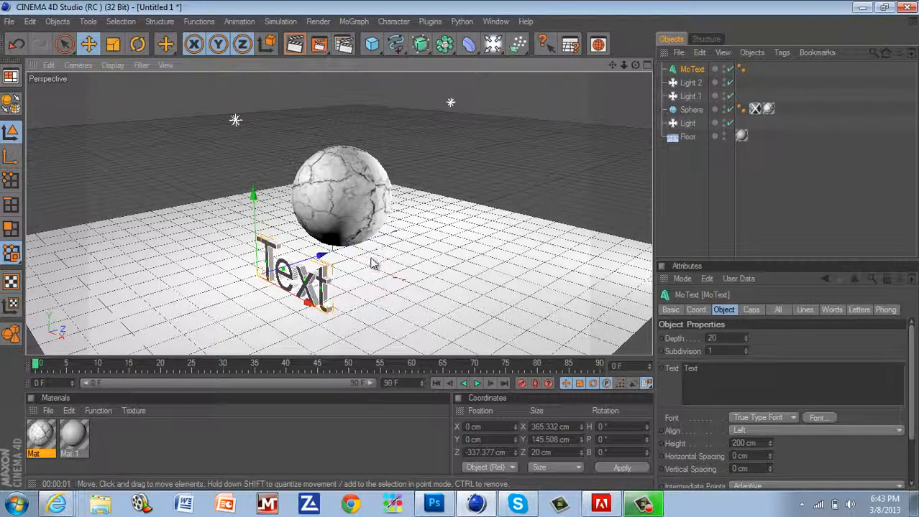
left_click(135, 43)
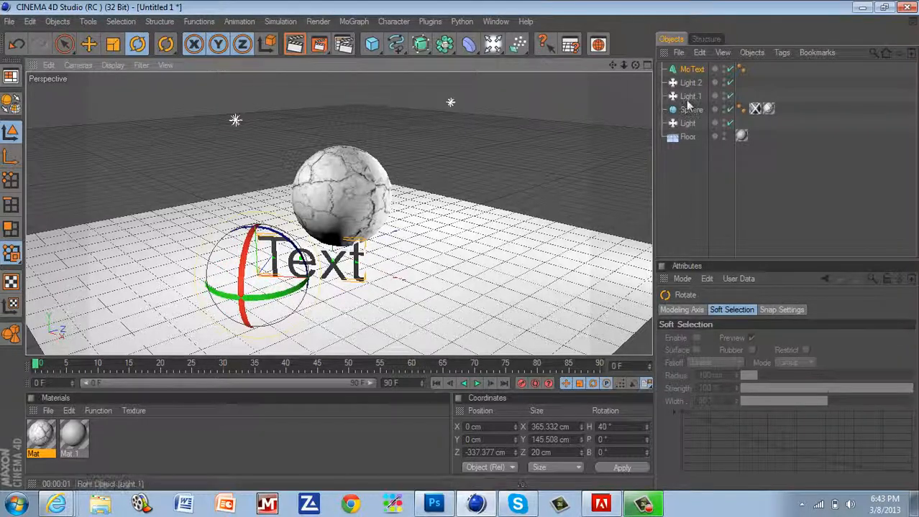
left_click(691, 69)
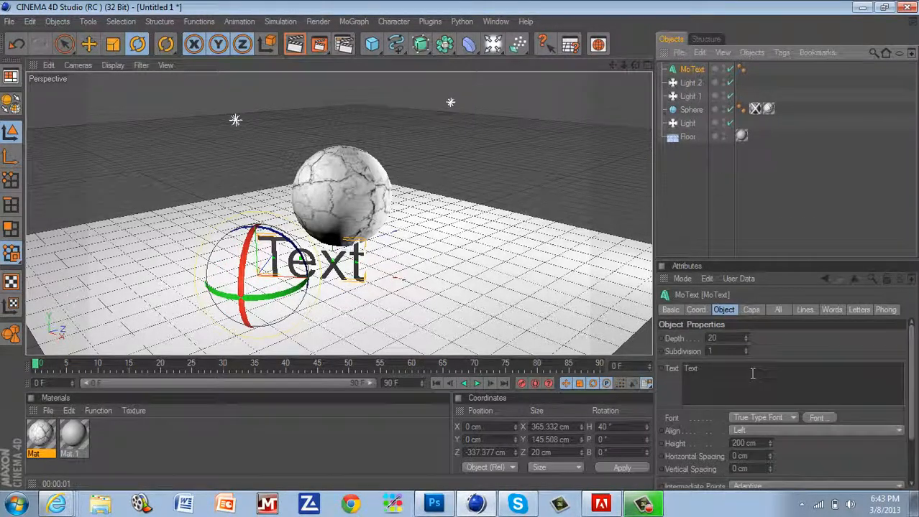
Step: Change the MoText's text to read 'Tutorial'
left_click(769, 442)
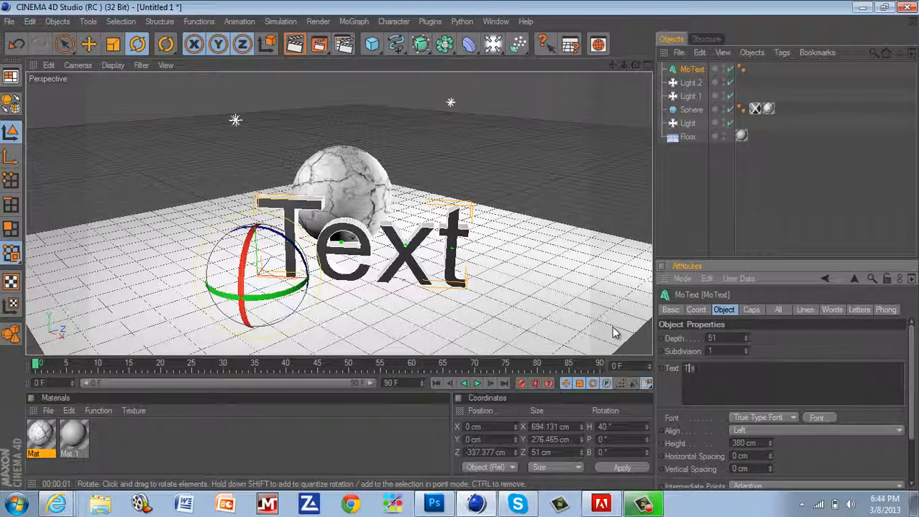
type("utorial")
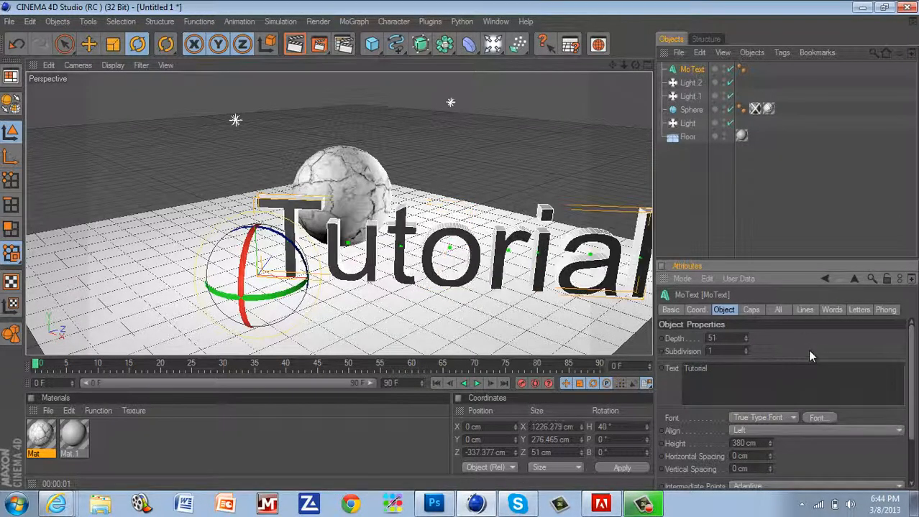
right_click(356, 271)
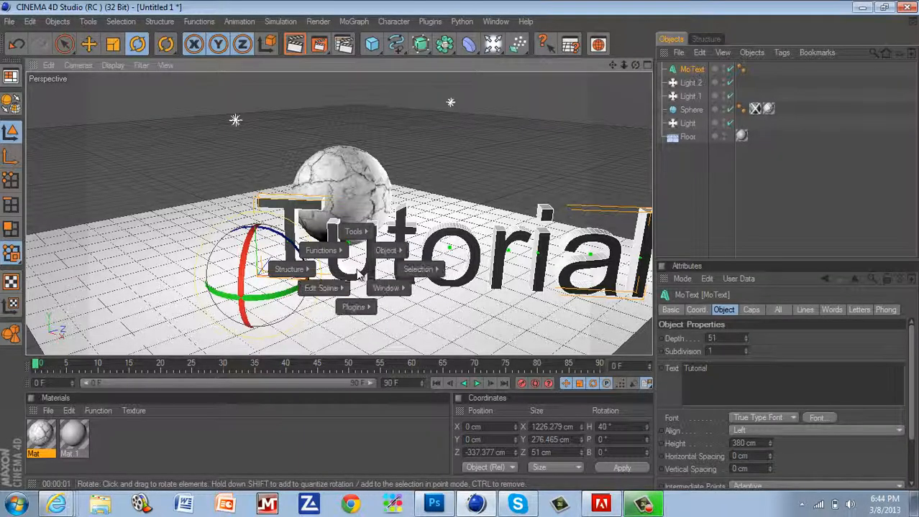
mouse_move(89, 29)
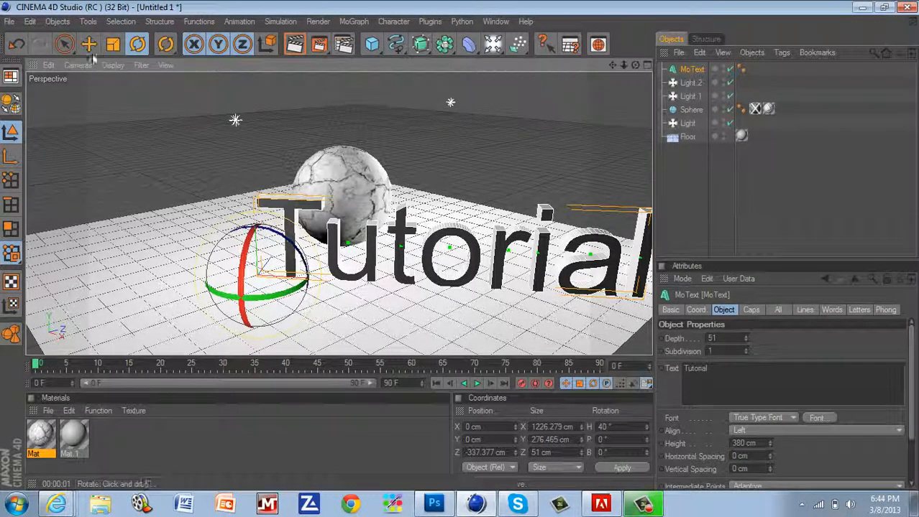
Step: Give the MoText fillet caps on Start and End and a bold all-caps font
left_click(89, 43)
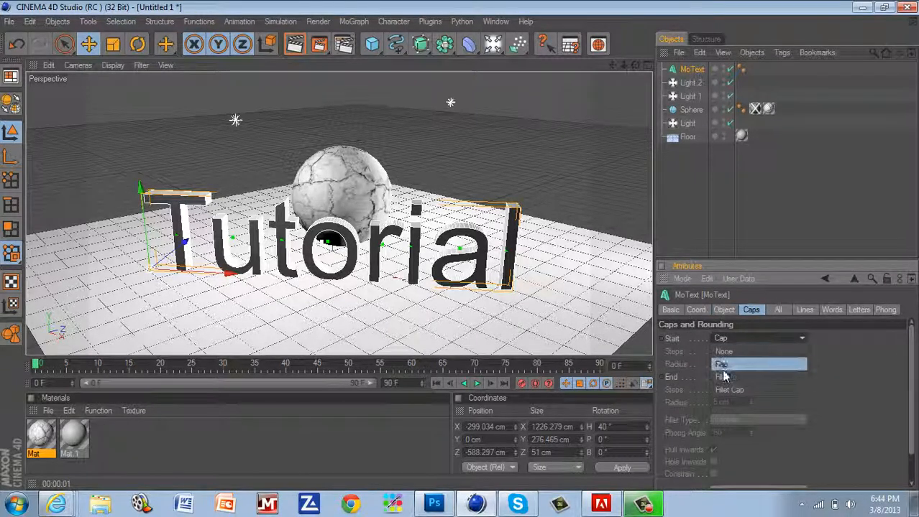
left_click(729, 390)
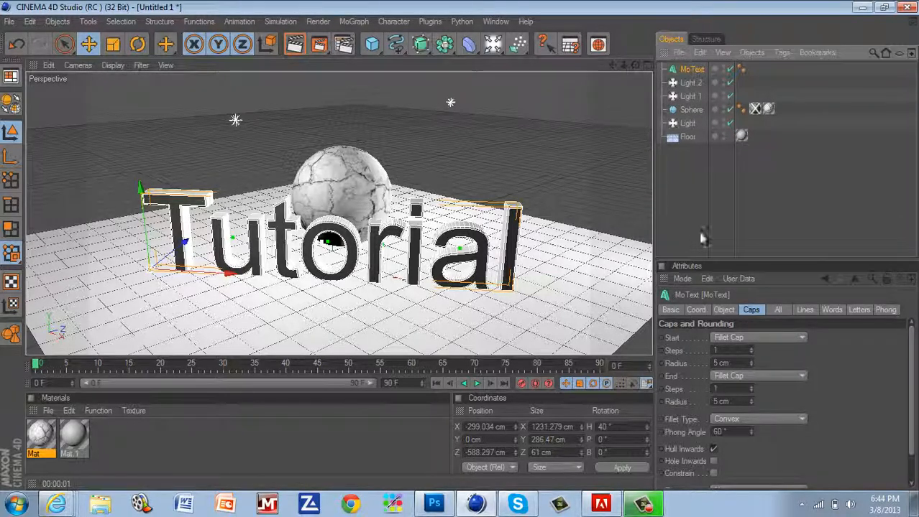
left_click(723, 311)
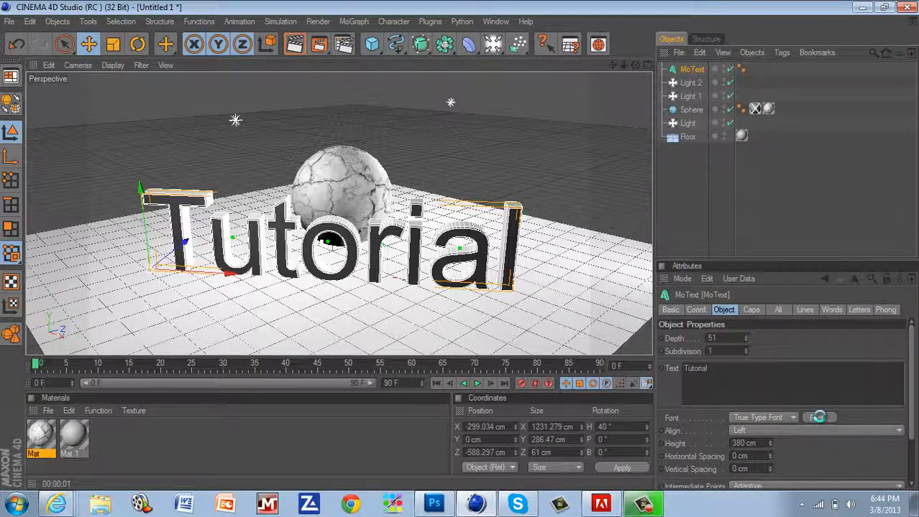
left_click(818, 417)
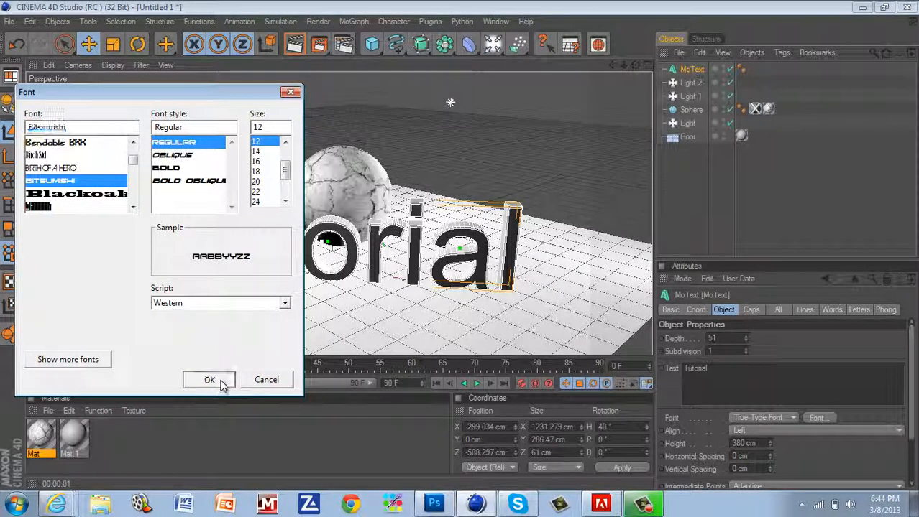
left_click(210, 379)
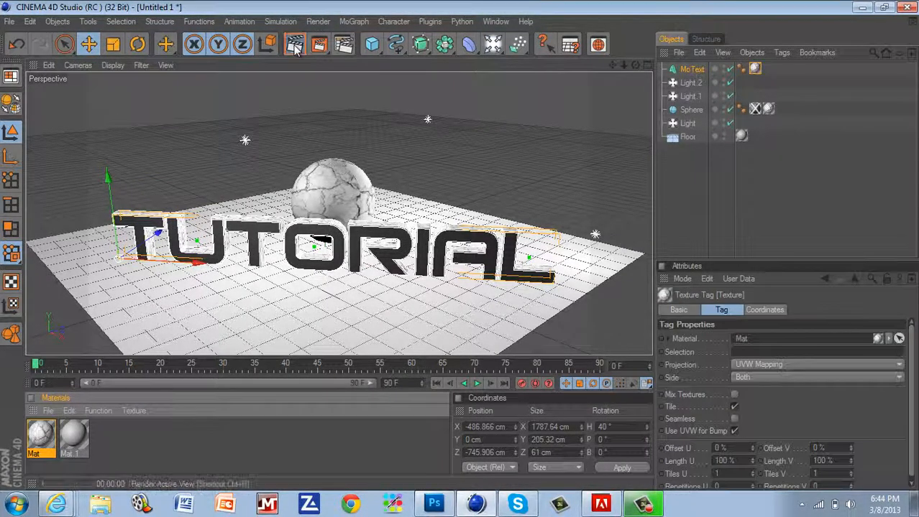
Step: Add a second cracked texture tag to MoText restricted to the cap selections, and preview it
left_click(295, 44)
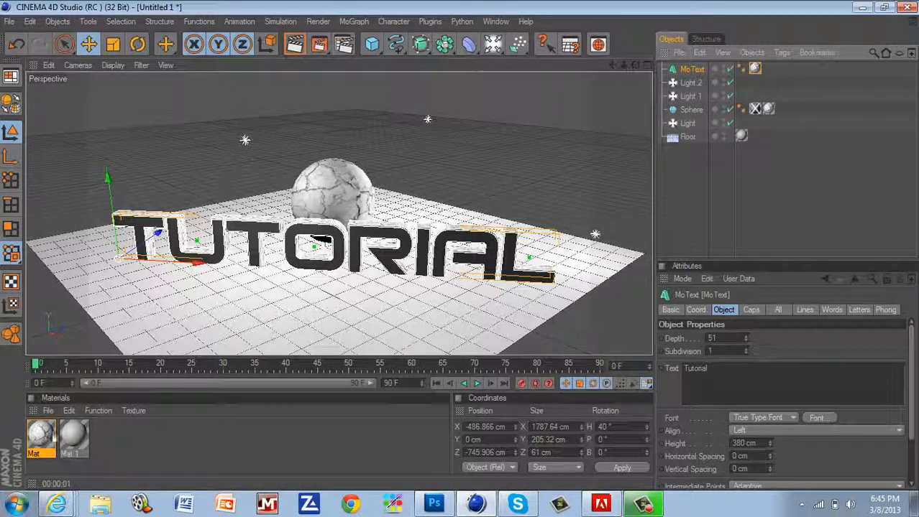
left_click(40, 440)
type("C1")
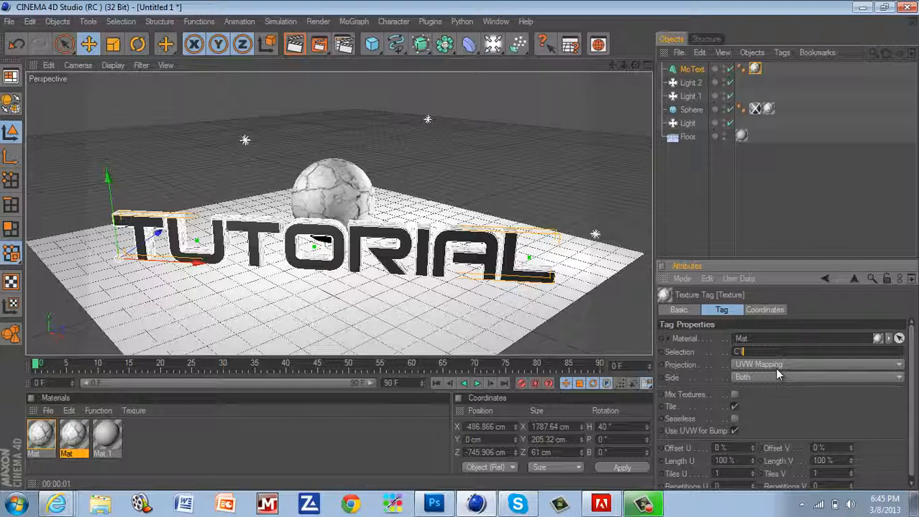
left_click(816, 365)
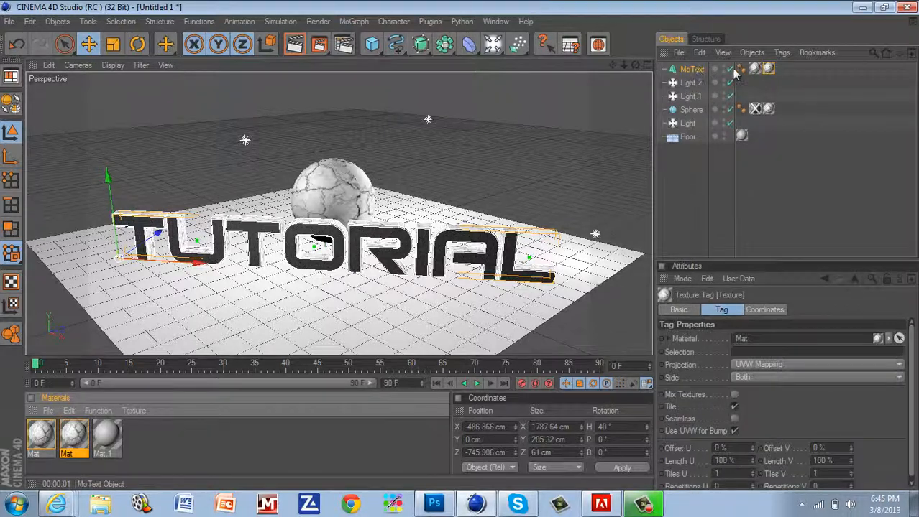
left_click(755, 69)
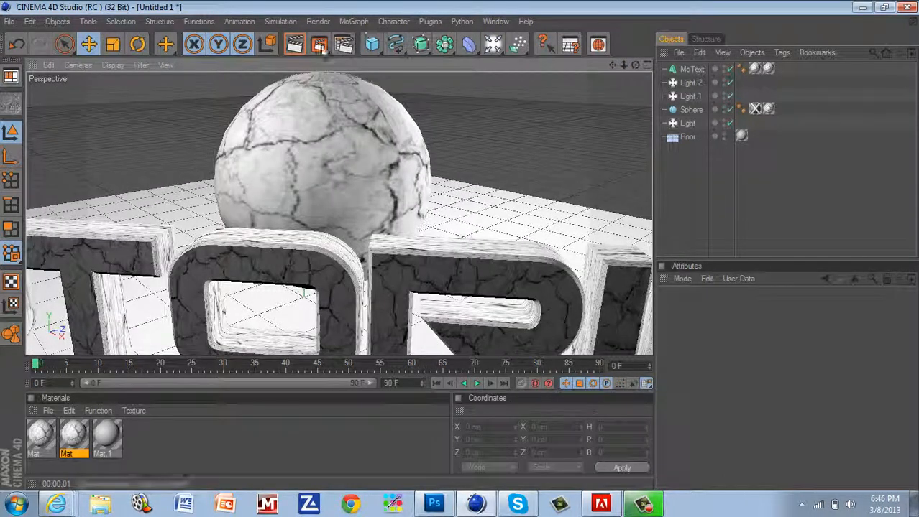
Step: Set the MoText texture tag's Length U to 17% and Length V to 556%
left_click(293, 44)
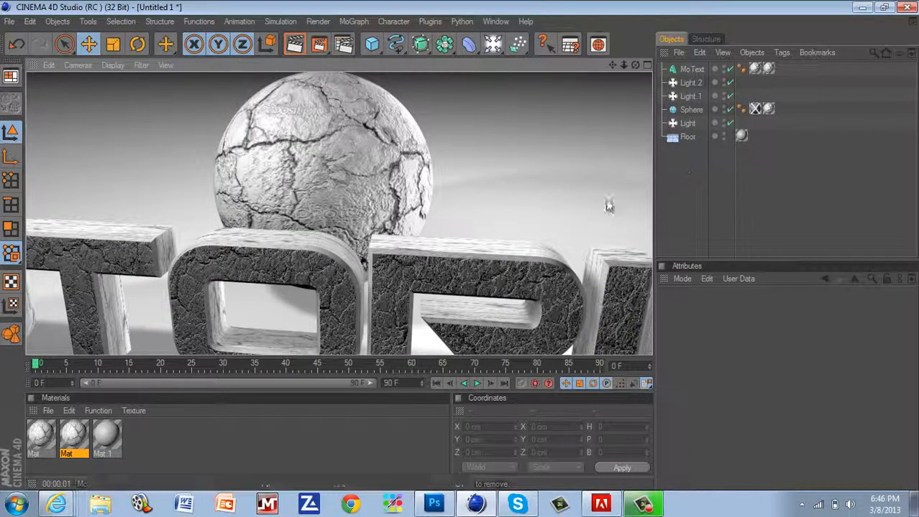
mouse_move(242, 266)
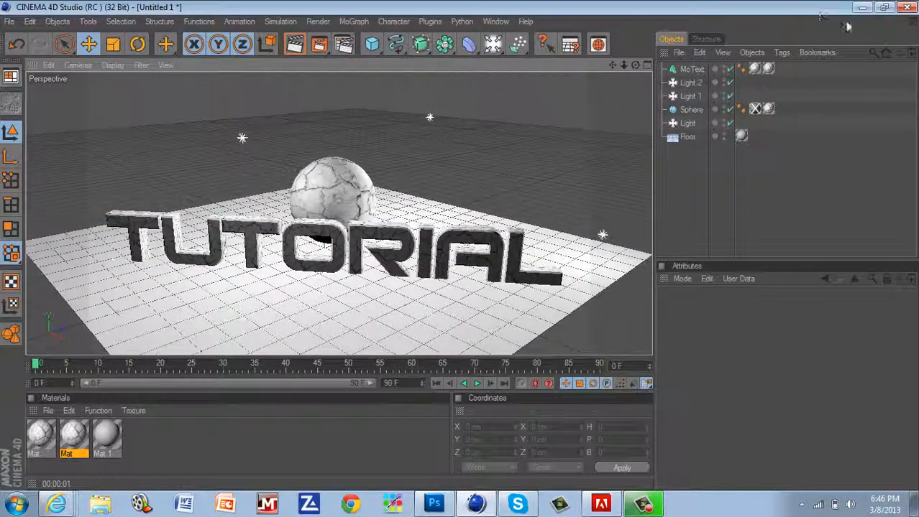
left_click(768, 69)
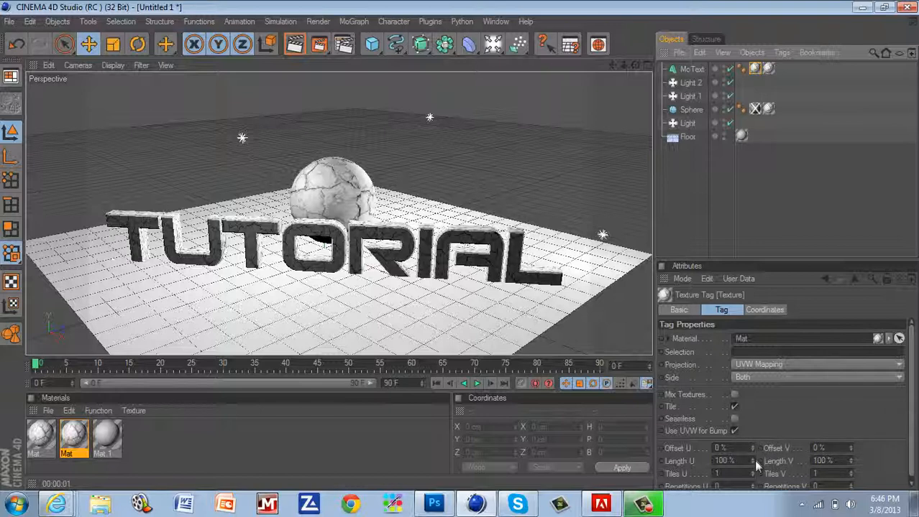
left_click_drag(726, 460, 750, 460)
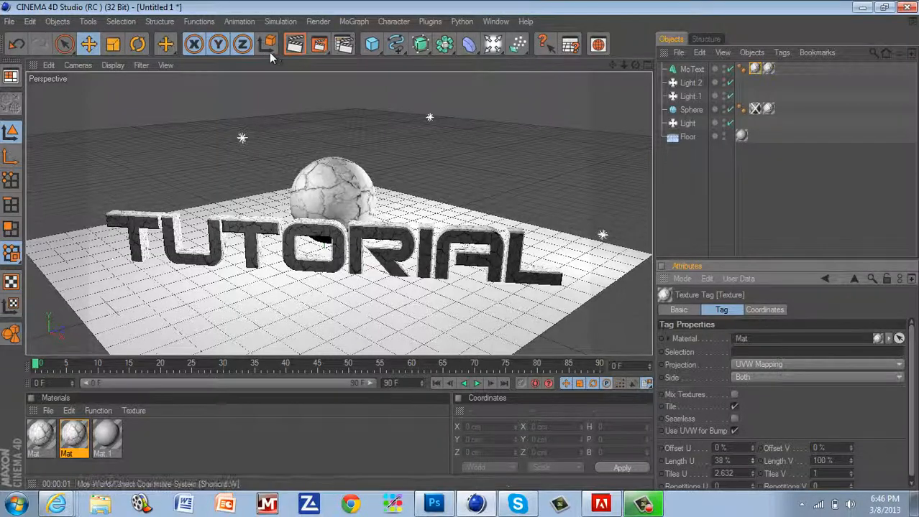
left_click(293, 45)
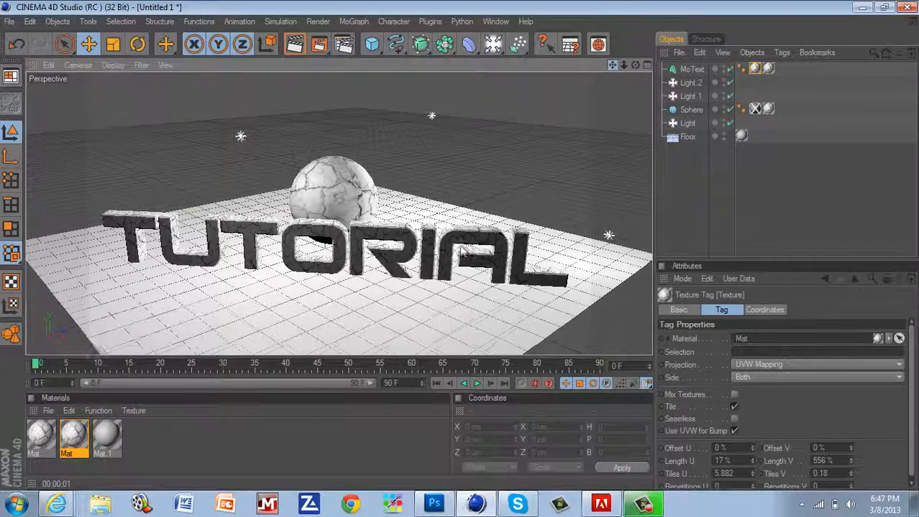
Step: Render the active view showing TUTORIAL with the finer cracked texture beside the sphere
left_click(294, 44)
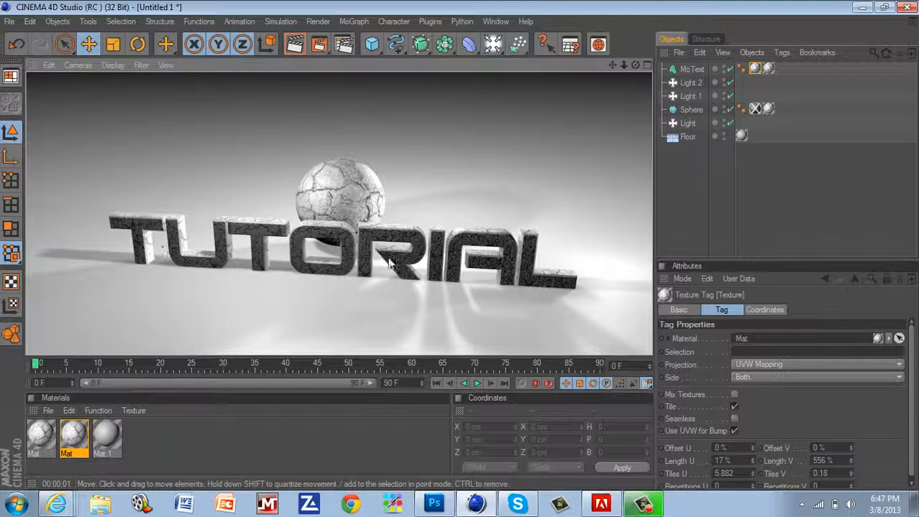
mouse_move(500, 243)
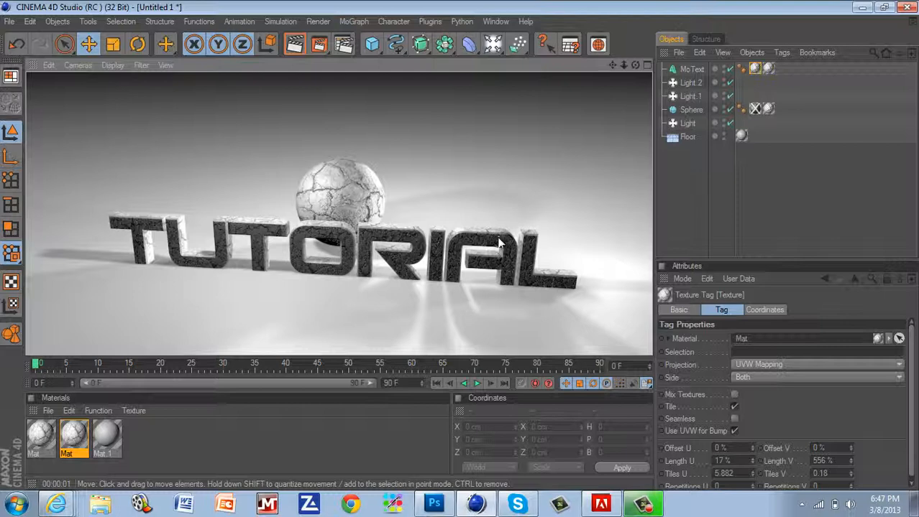
mouse_move(577, 210)
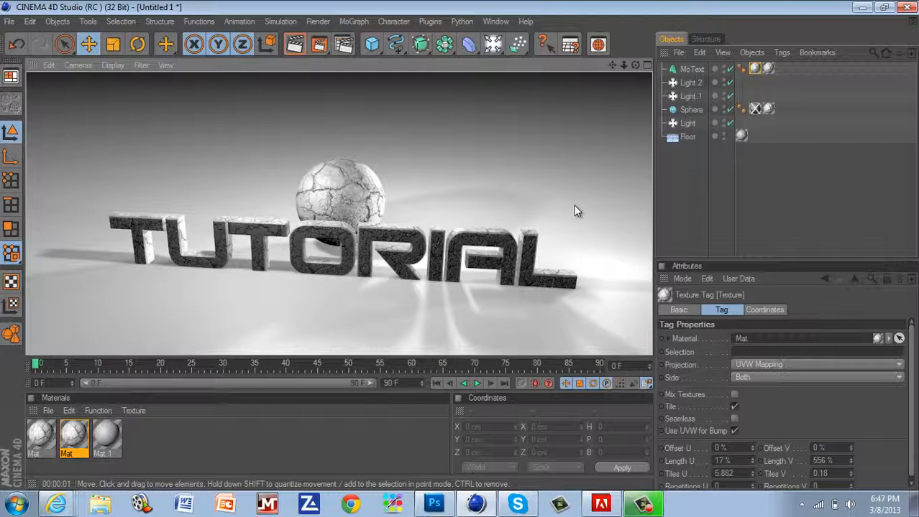